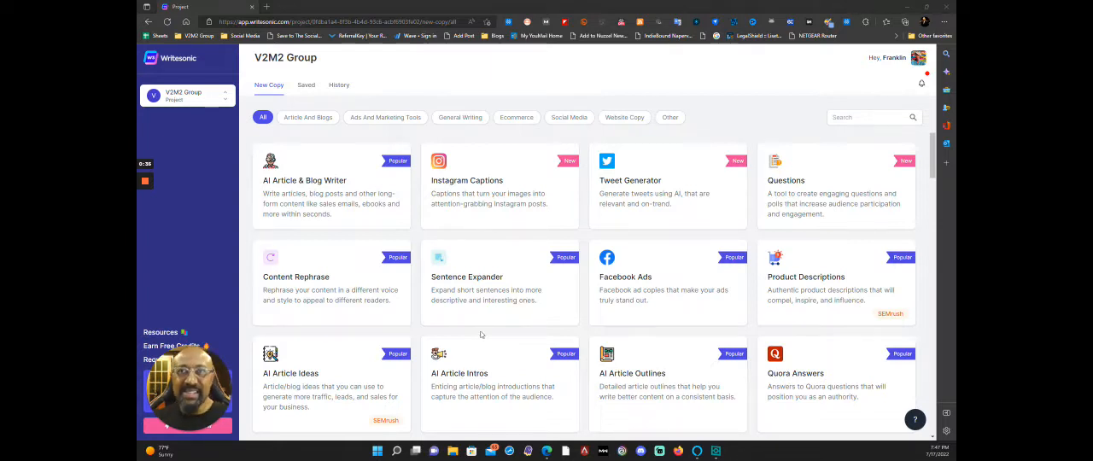
pyautogui.moveTo(170, 58)
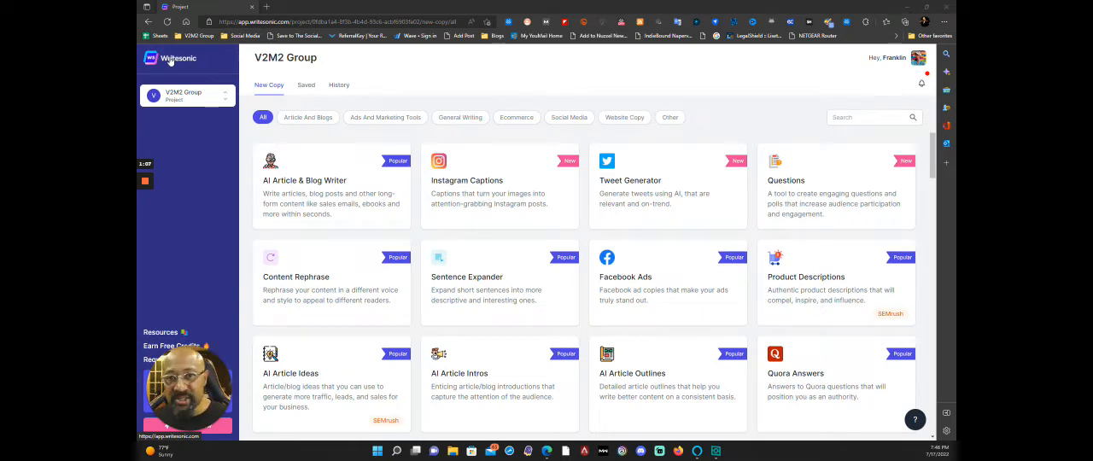
pyautogui.moveTo(216, 126)
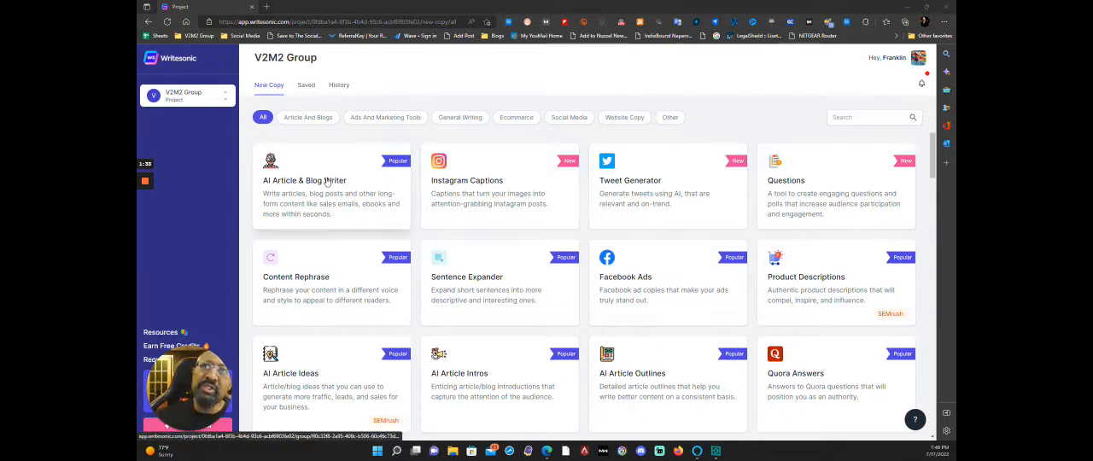
pyautogui.moveTo(664, 224)
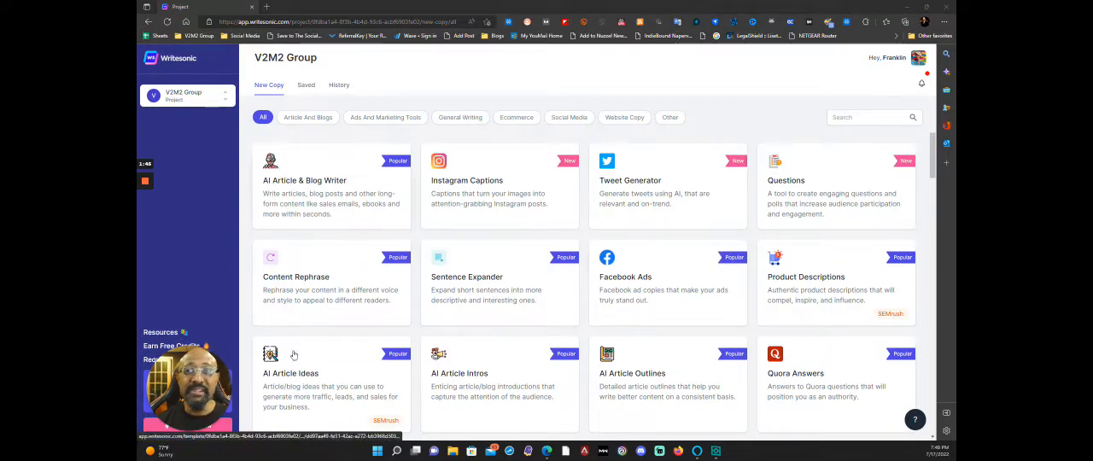
pyautogui.moveTo(625, 188)
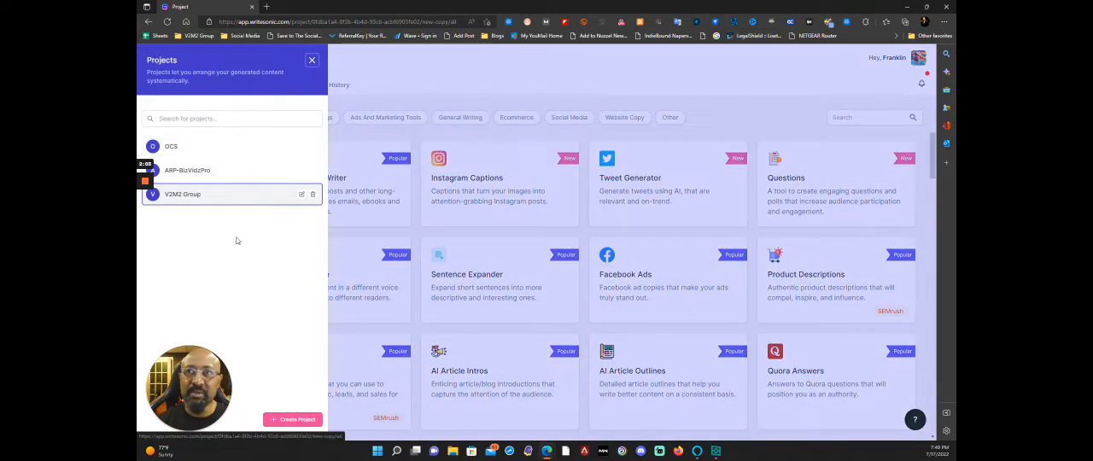
pyautogui.moveTo(260, 290)
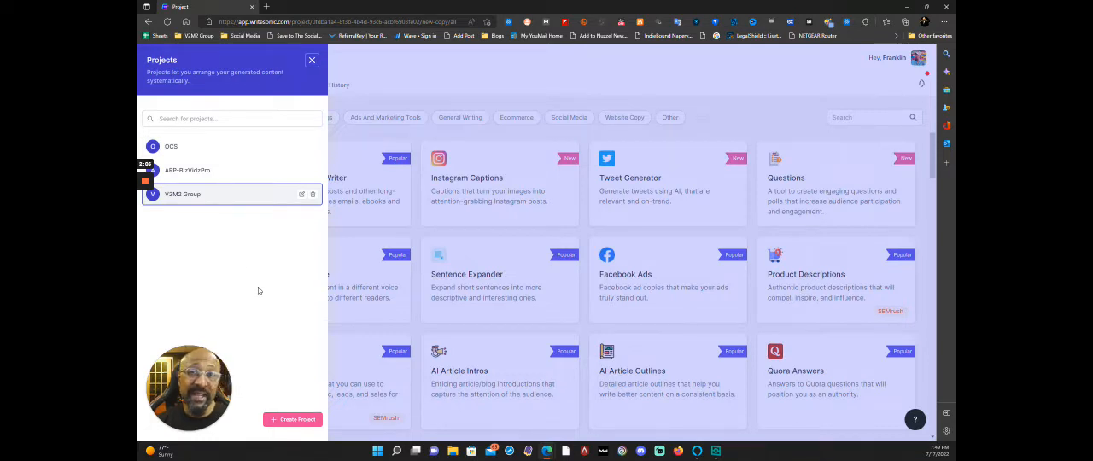
pyautogui.moveTo(209, 195)
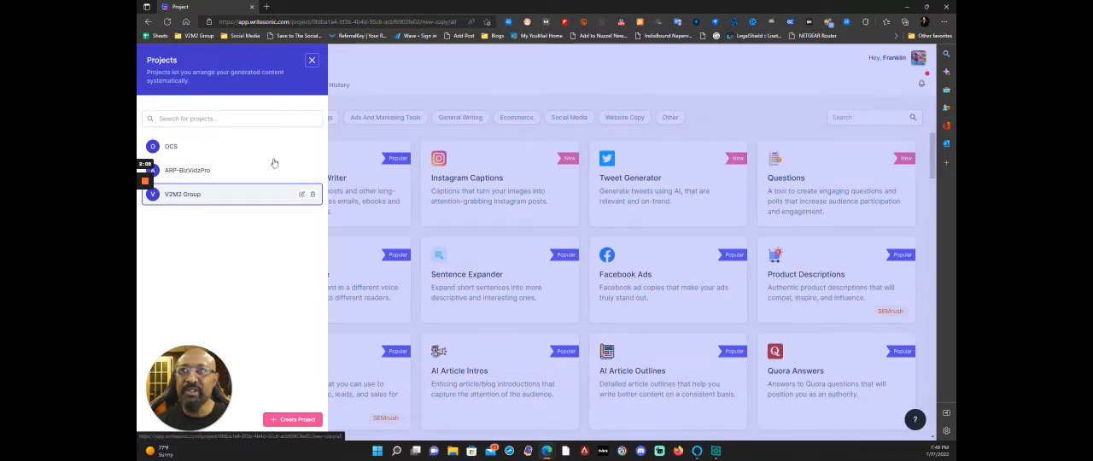
# Browse the dashboard and launch the AI Article & Blog Writer tool
pyautogui.click(311, 60)
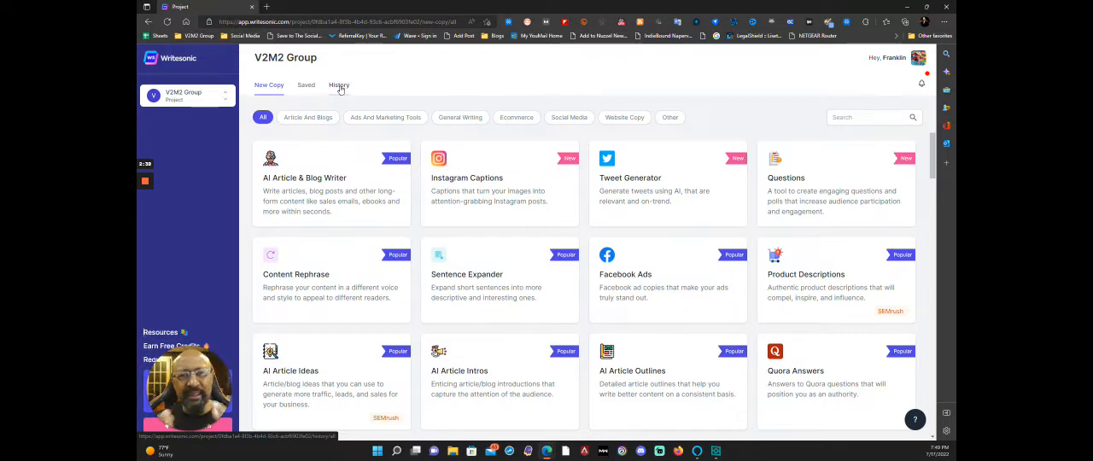
pyautogui.moveTo(384, 140)
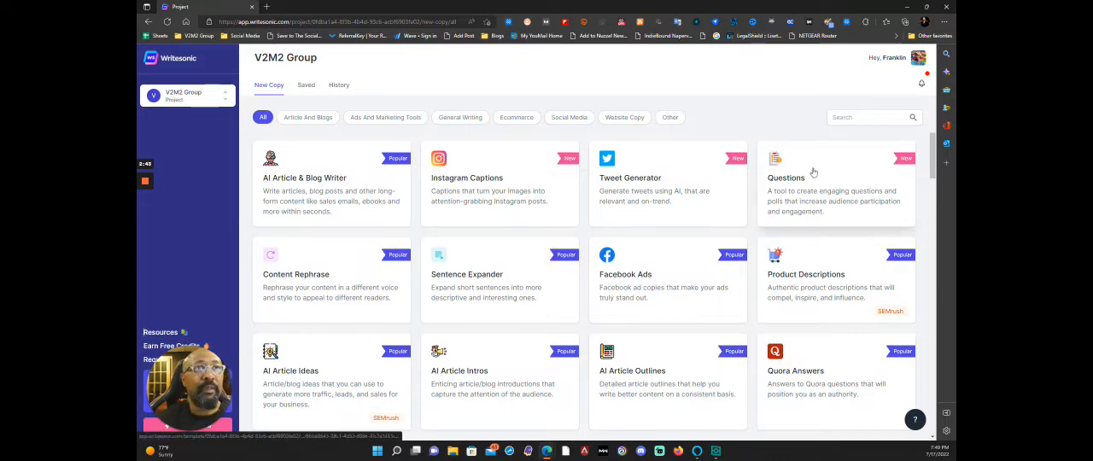
pyautogui.moveTo(772, 318)
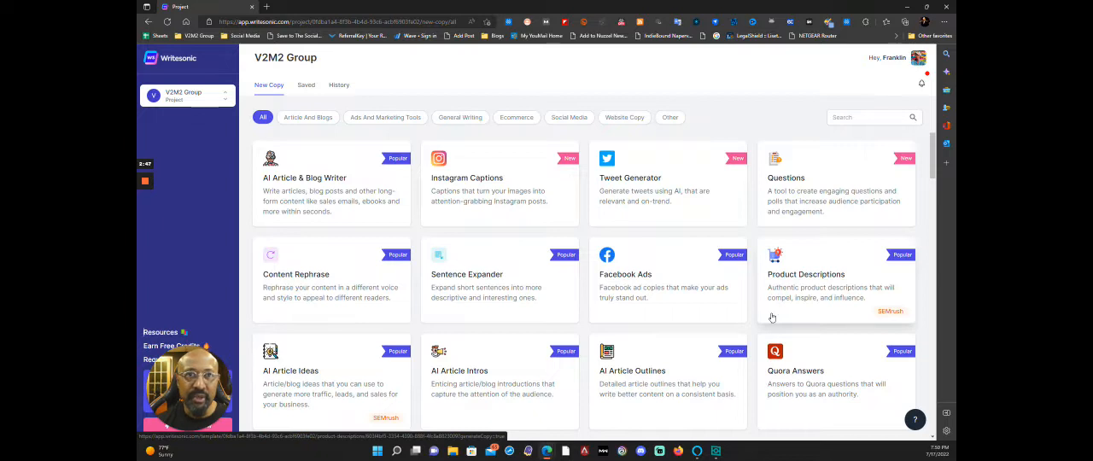
pyautogui.moveTo(564, 287)
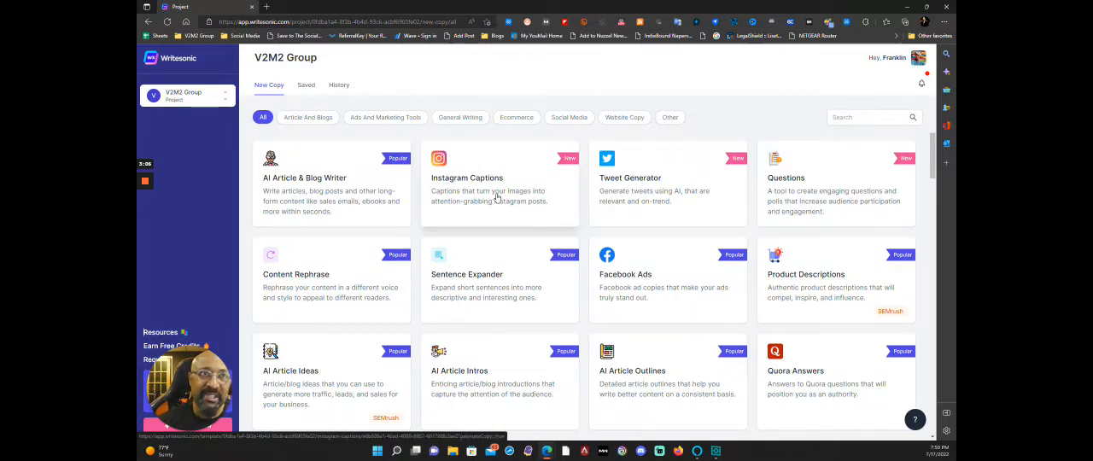
pyautogui.moveTo(395, 267)
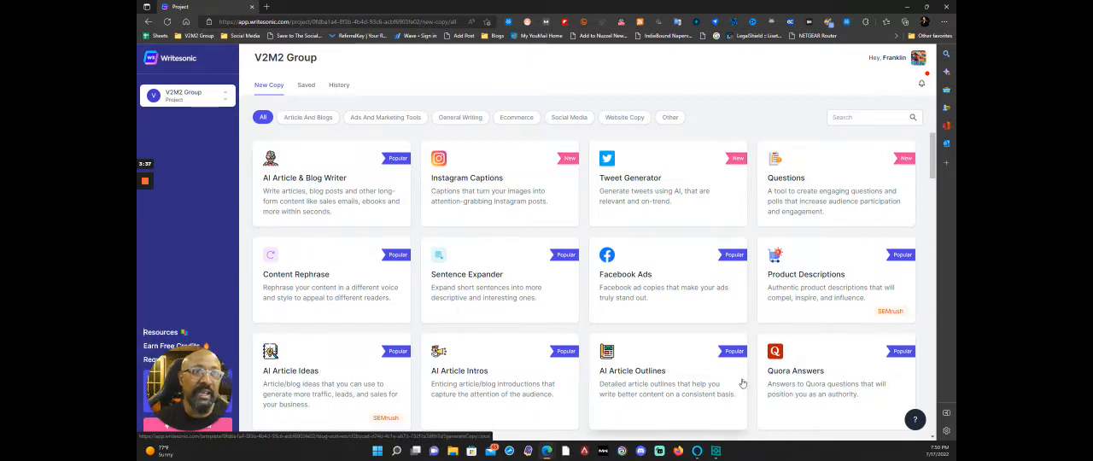
pyautogui.scroll(-3)
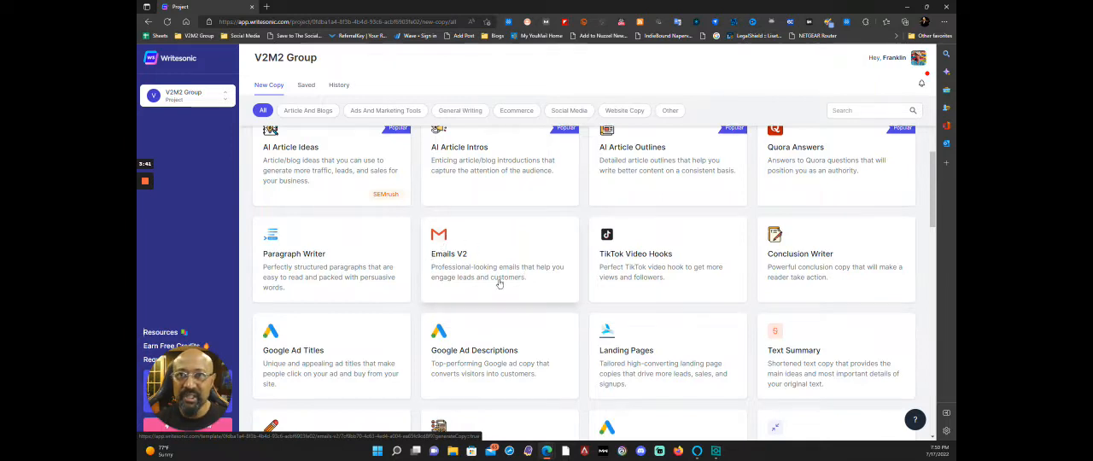
pyautogui.moveTo(514, 367)
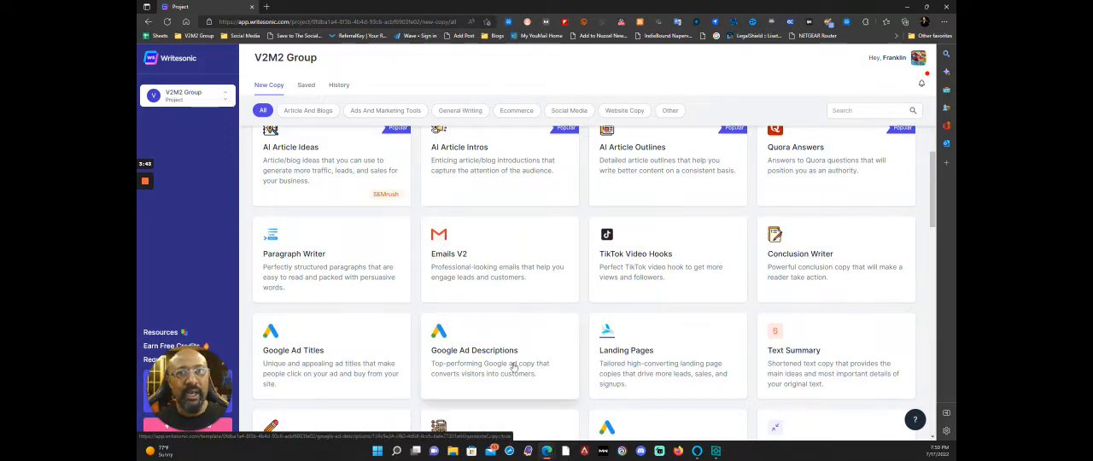
pyautogui.scroll(-3)
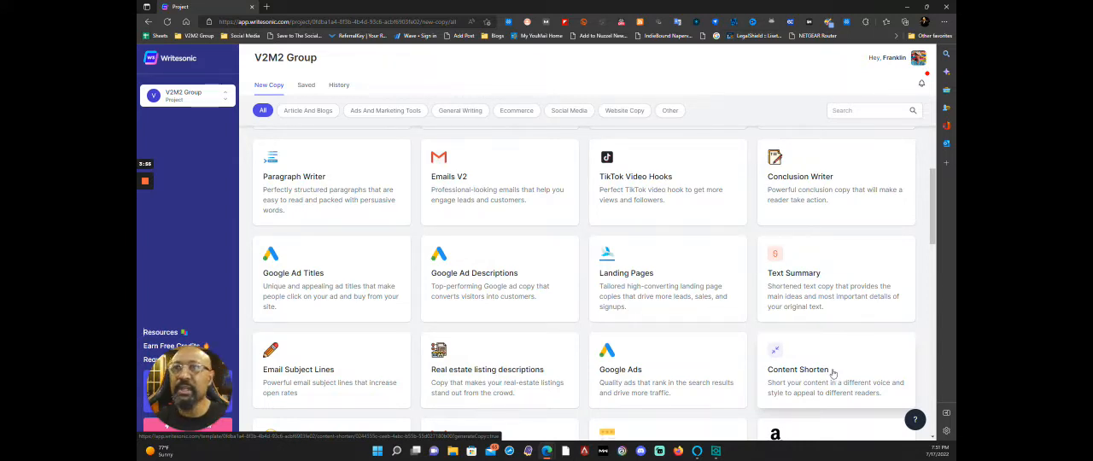
pyautogui.scroll(-3)
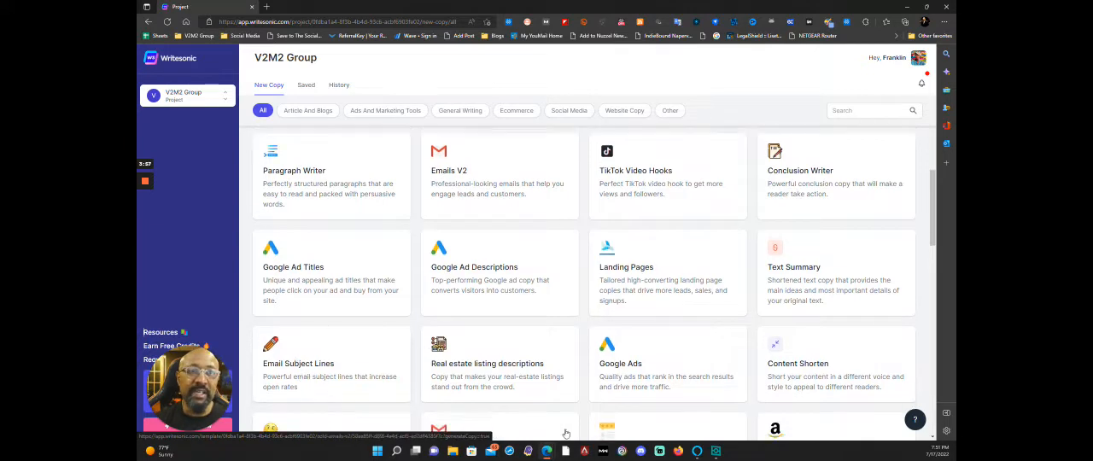
pyautogui.scroll(-3)
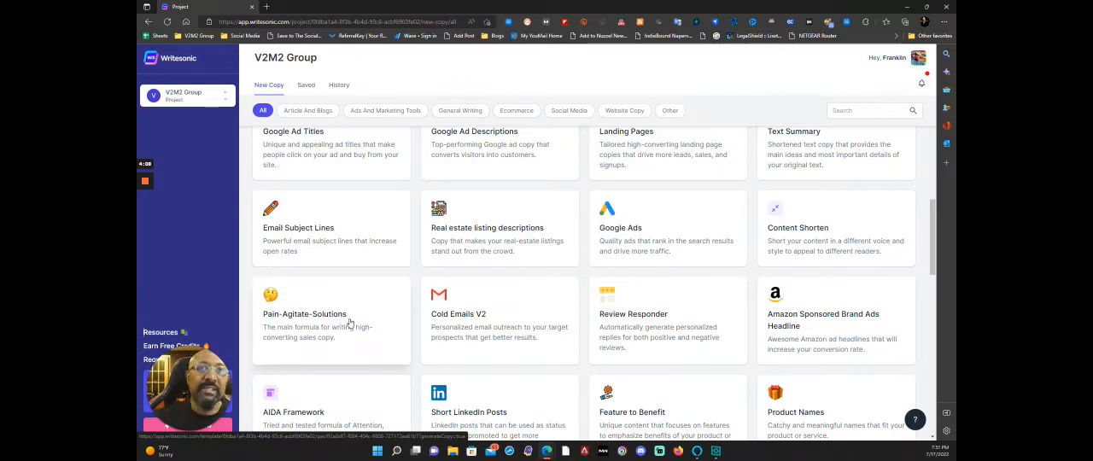
pyautogui.scroll(-3)
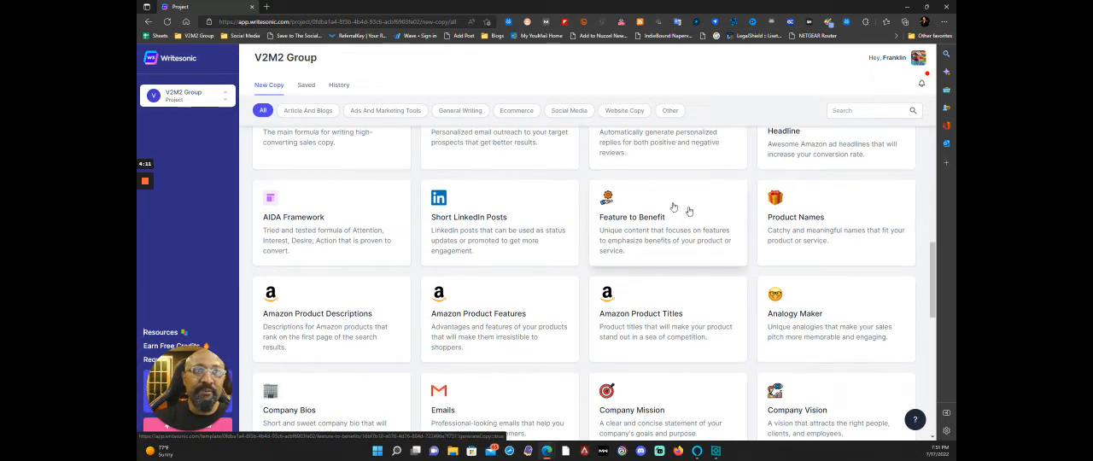
pyautogui.moveTo(658, 226)
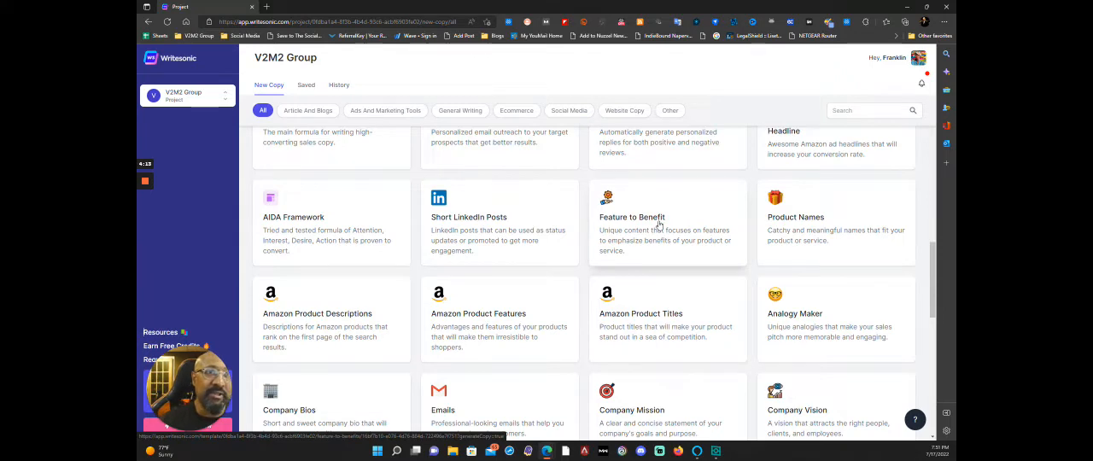
pyautogui.scroll(-3)
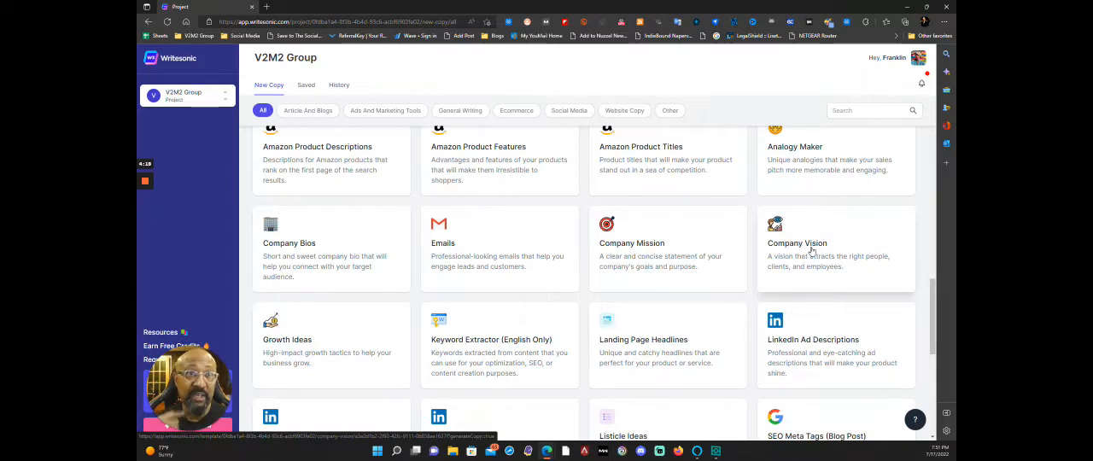
pyautogui.scroll(-3)
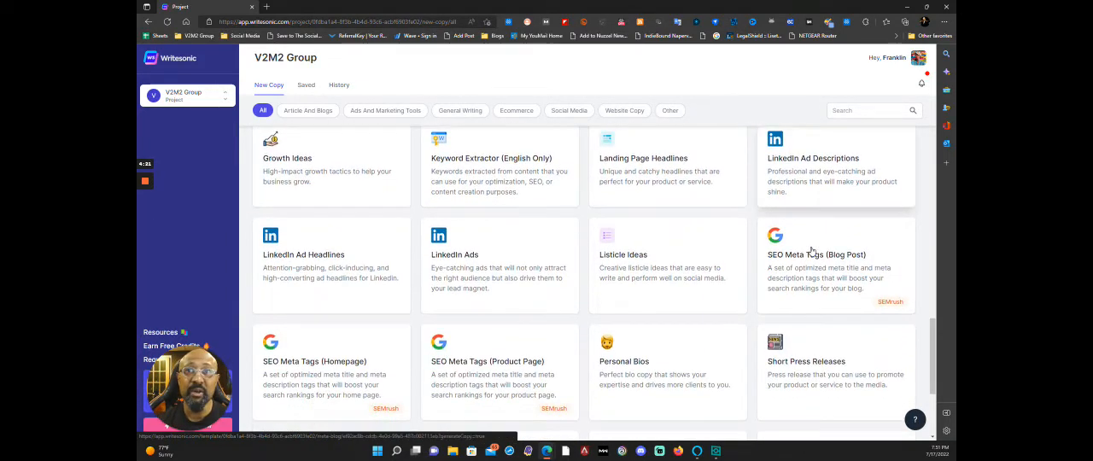
pyautogui.scroll(-3)
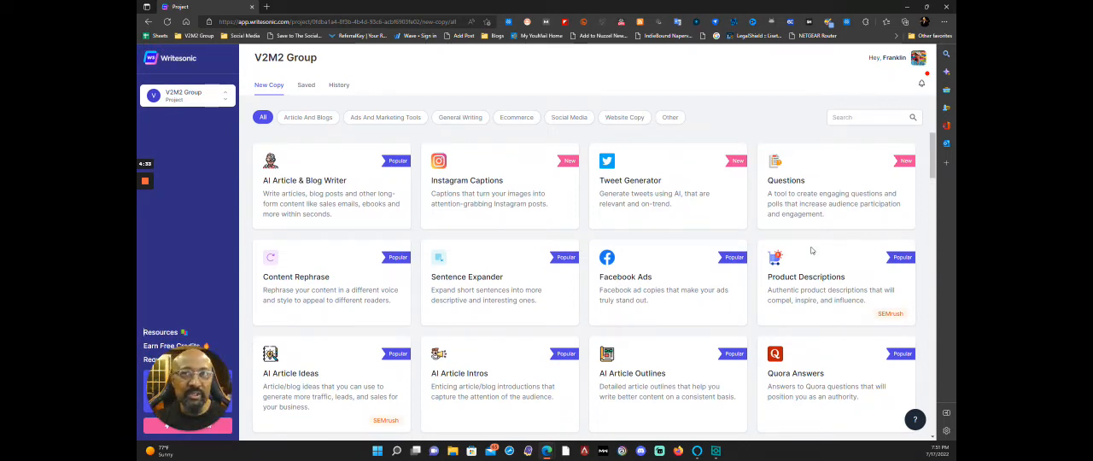
pyautogui.moveTo(676, 251)
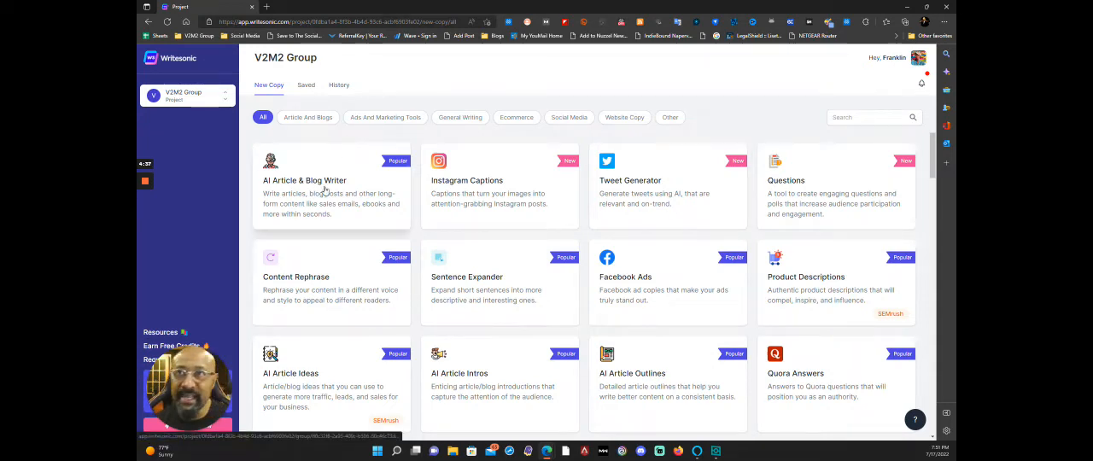
pyautogui.click(331, 188)
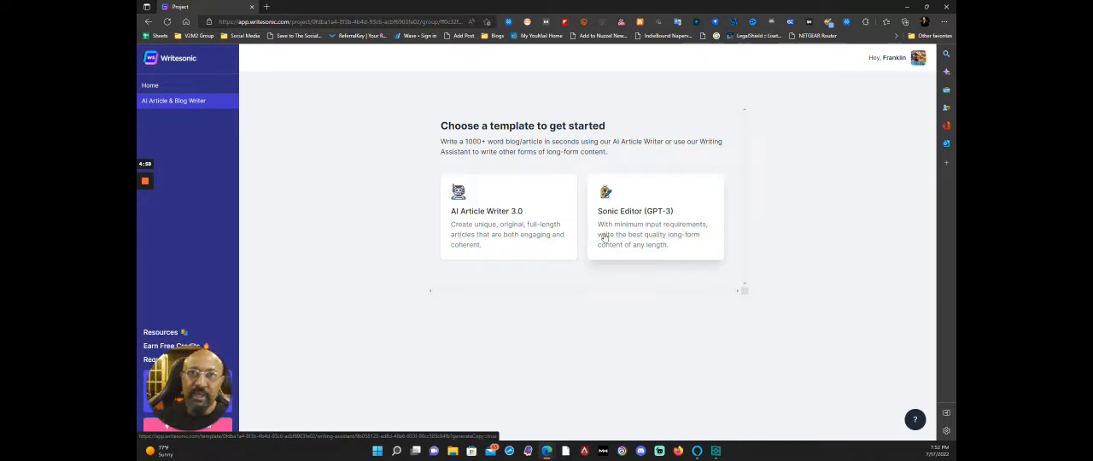
# Start AI Article Writer 3.0 and begin typing the topic "Violation of Visitation Rights"
pyautogui.click(509, 218)
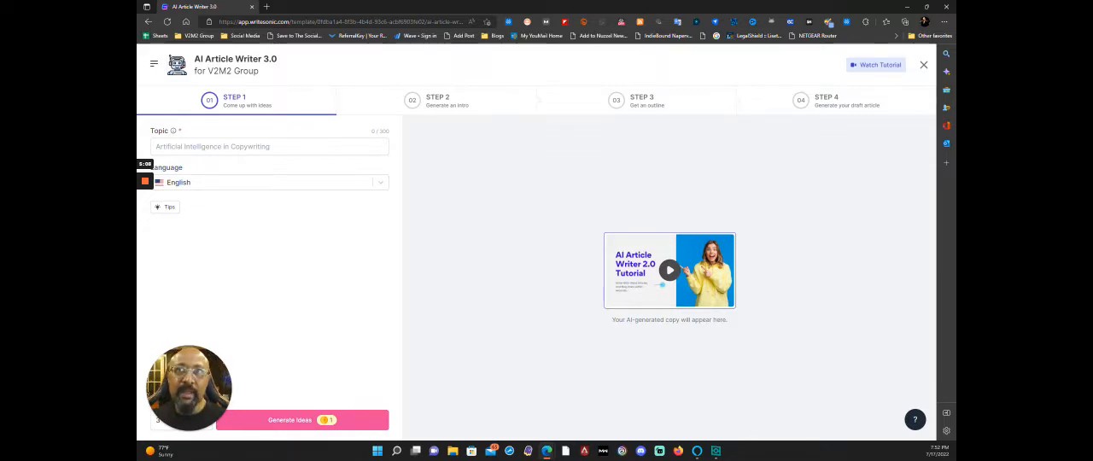
pyautogui.click(268, 147)
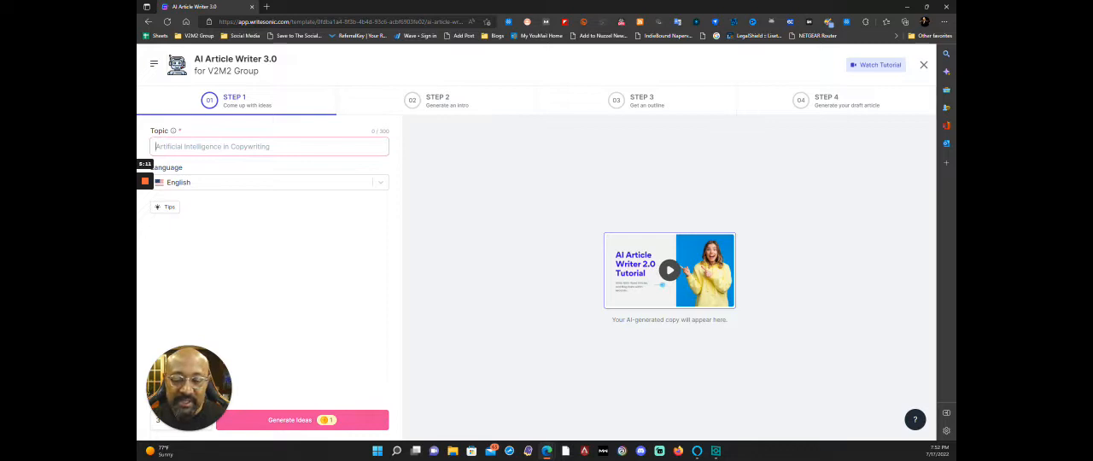
pyautogui.write('Vlo')
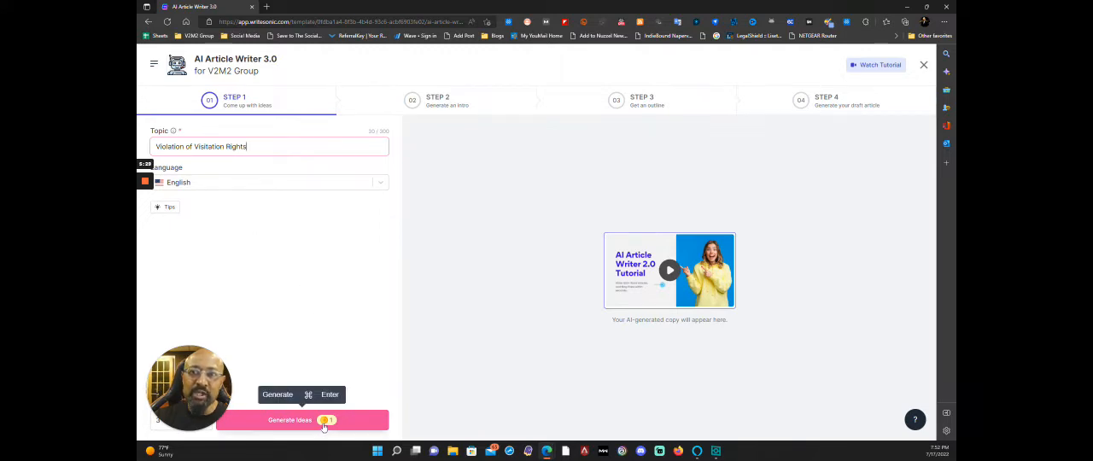
pyautogui.moveTo(362, 386)
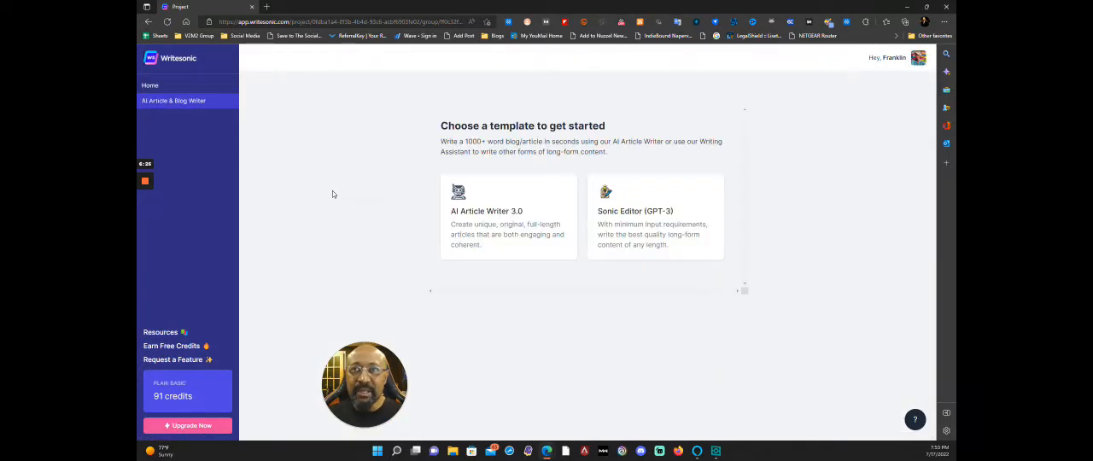
# Reopen AI Article Writer 3.0 fresh at its first step
pyautogui.click(509, 219)
pyautogui.write('Violation of Pr')
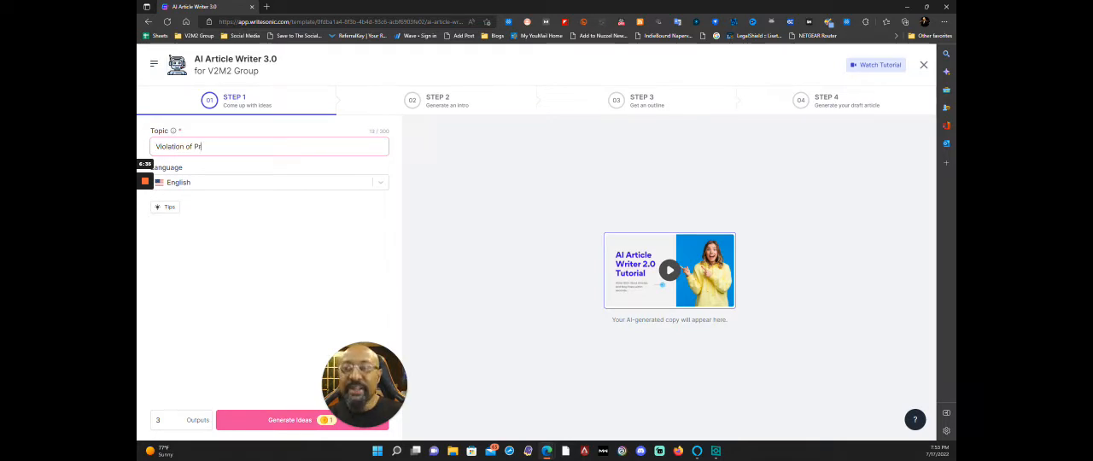
# Edit the topic to read "Violation of Parental Visitation Rights"
pyautogui.write('arental')
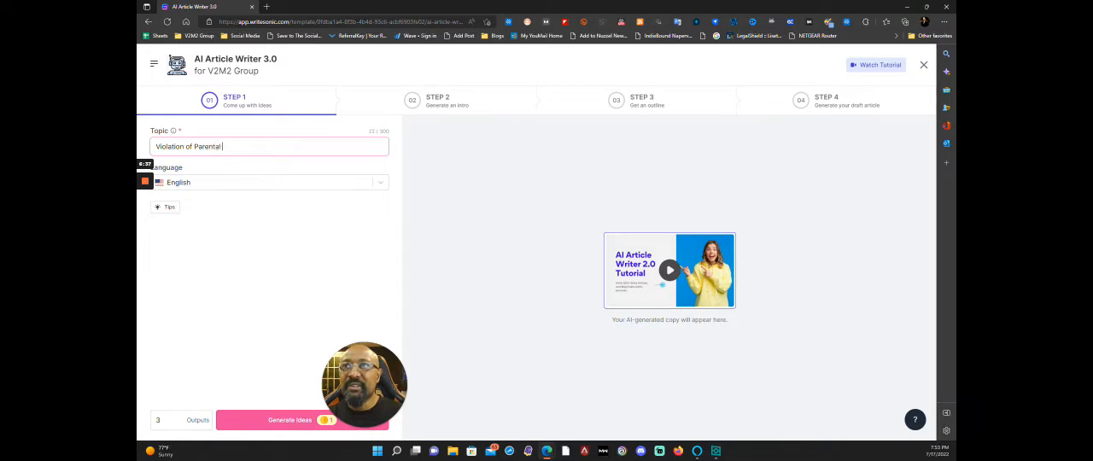
pyautogui.write('Visitation Rights')
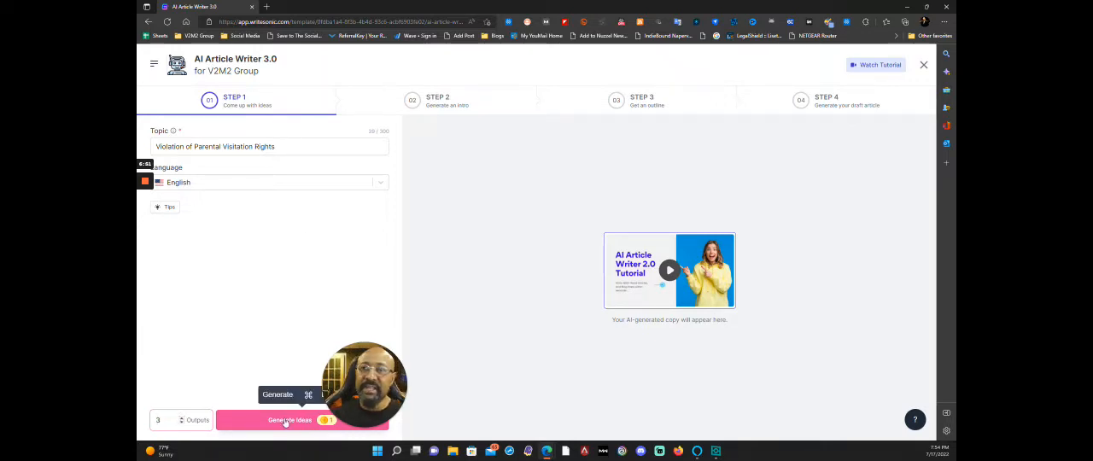
# Generate title ideas and choose "The Legalities of Violating Parental Visitation Rights"
pyautogui.click(289, 420)
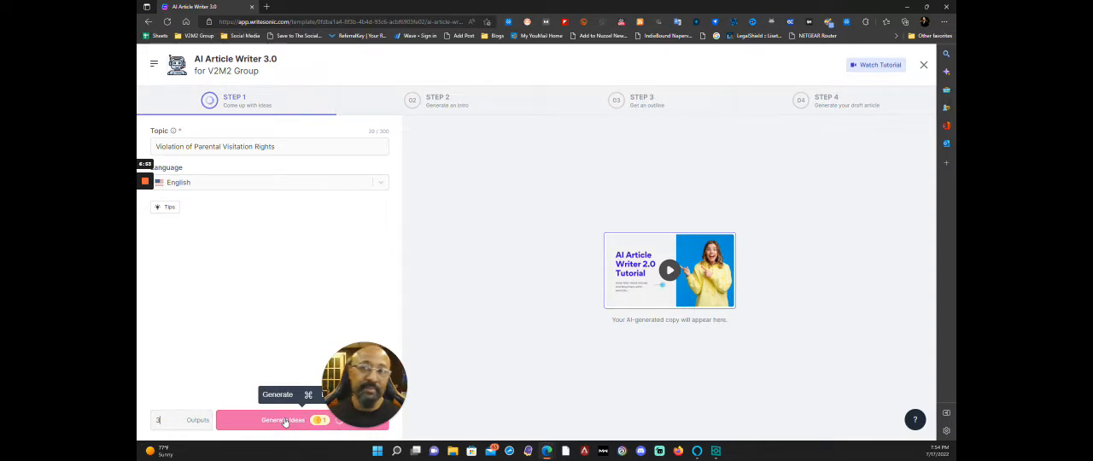
pyautogui.click(282, 420)
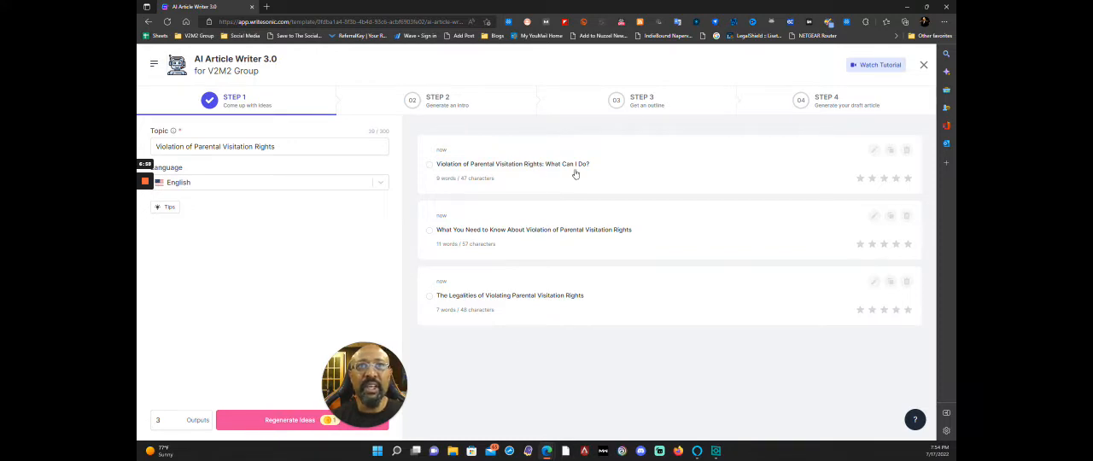
pyautogui.moveTo(591, 245)
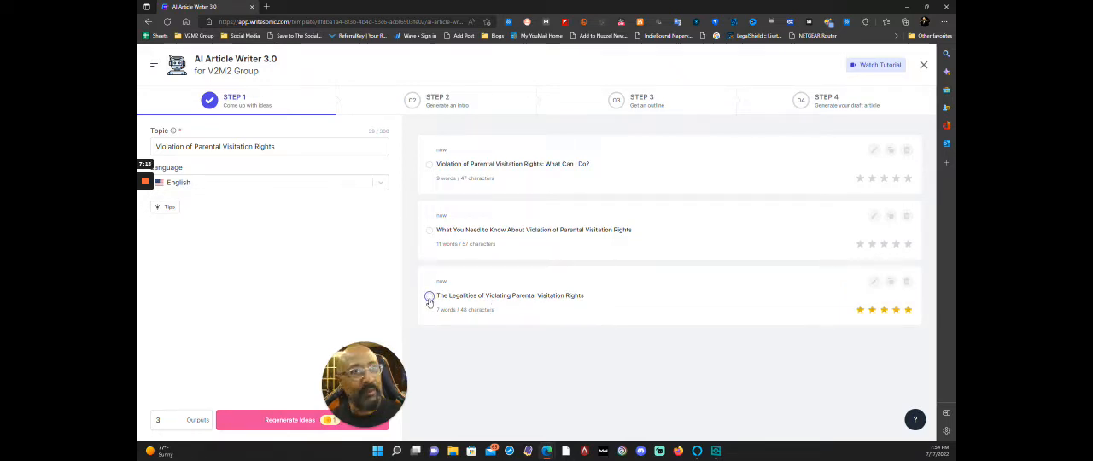
pyautogui.moveTo(892, 282)
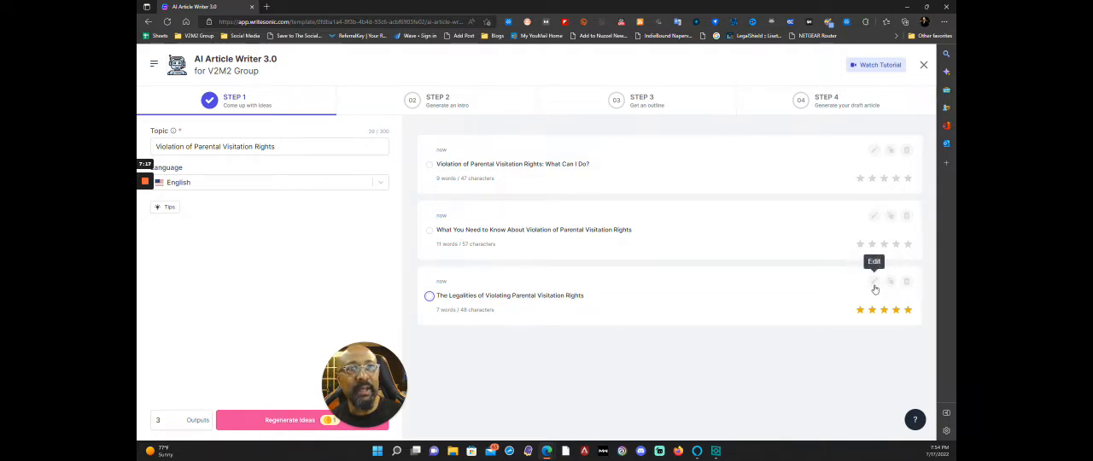
pyautogui.click(430, 297)
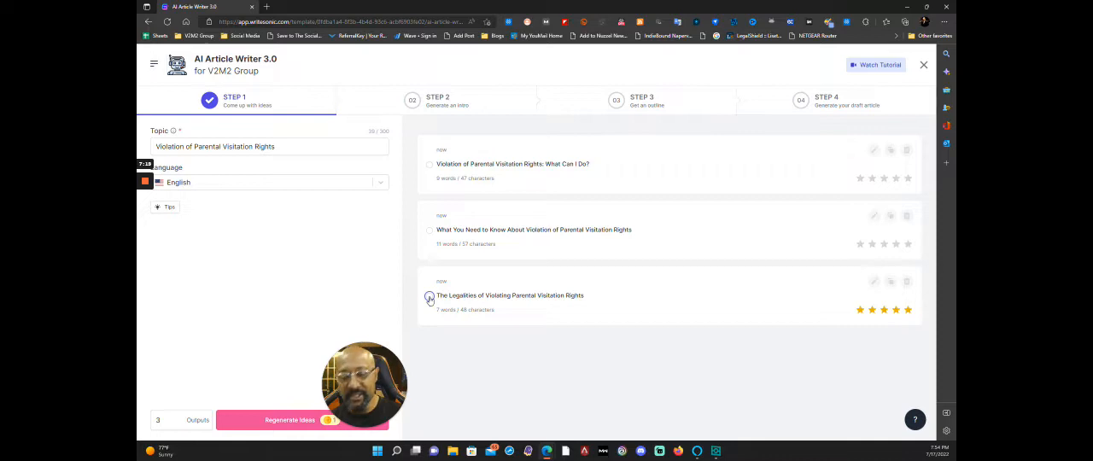
# Generate three intro drafts for the chosen title and select the first one
pyautogui.click(431, 297)
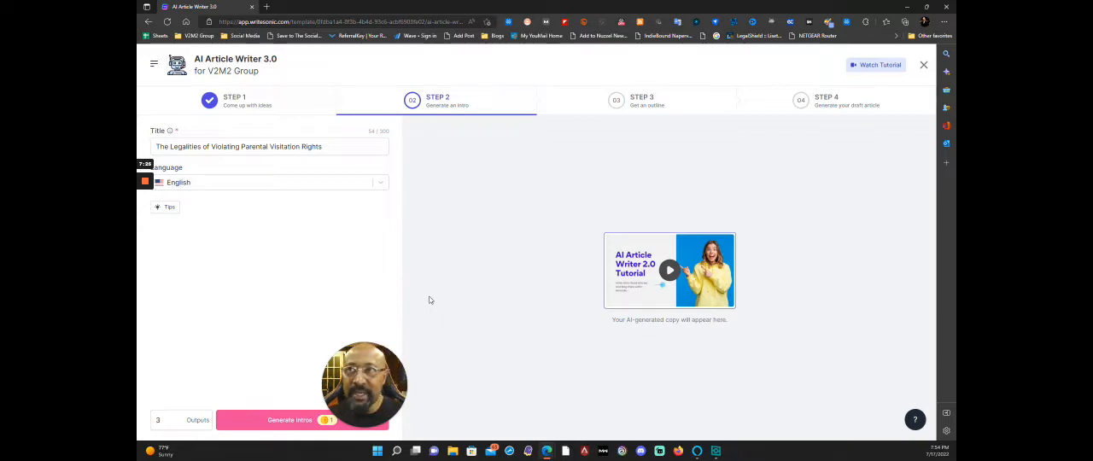
pyautogui.moveTo(516, 210)
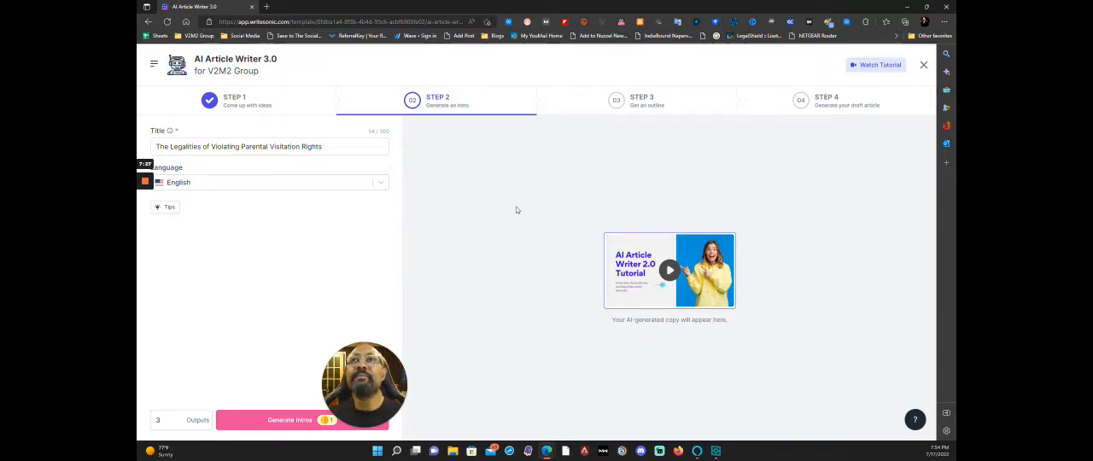
pyautogui.moveTo(417, 154)
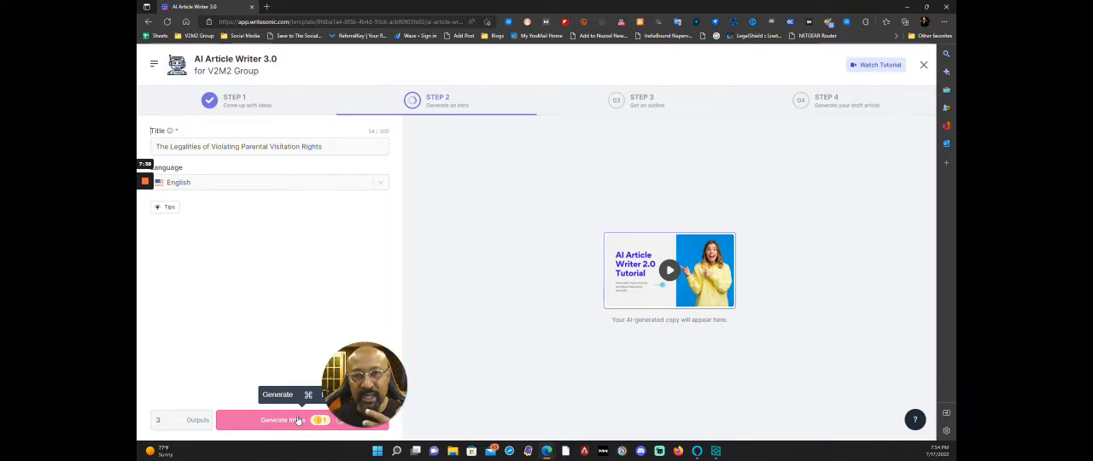
pyautogui.click(290, 420)
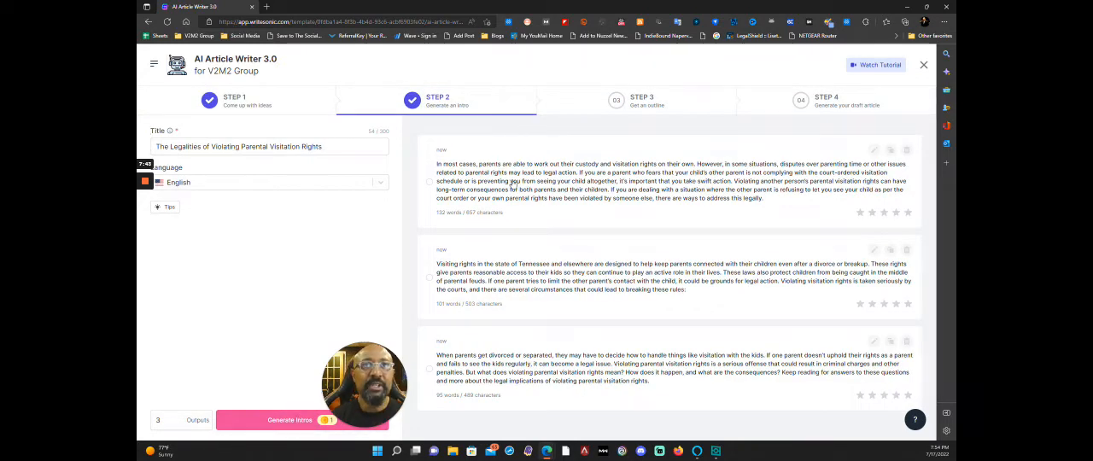
pyautogui.moveTo(680, 184)
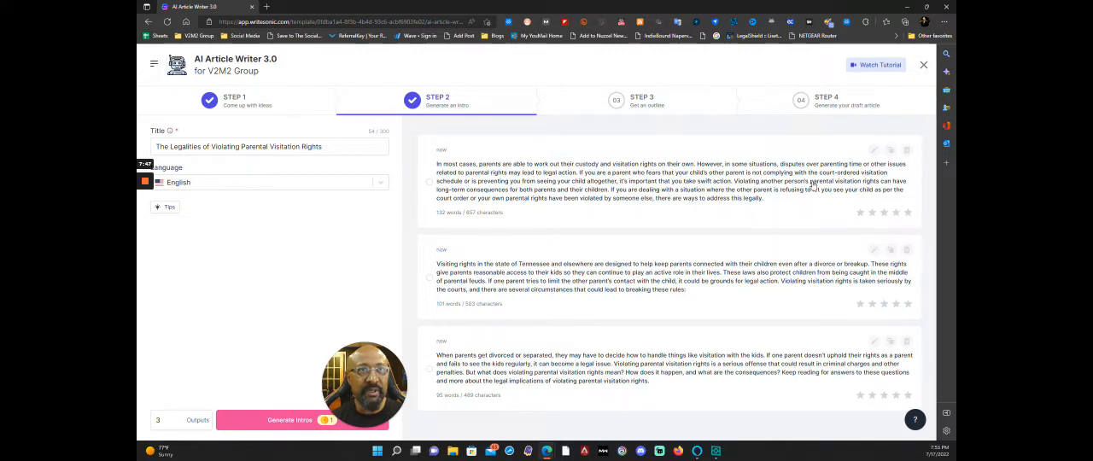
pyautogui.moveTo(704, 170)
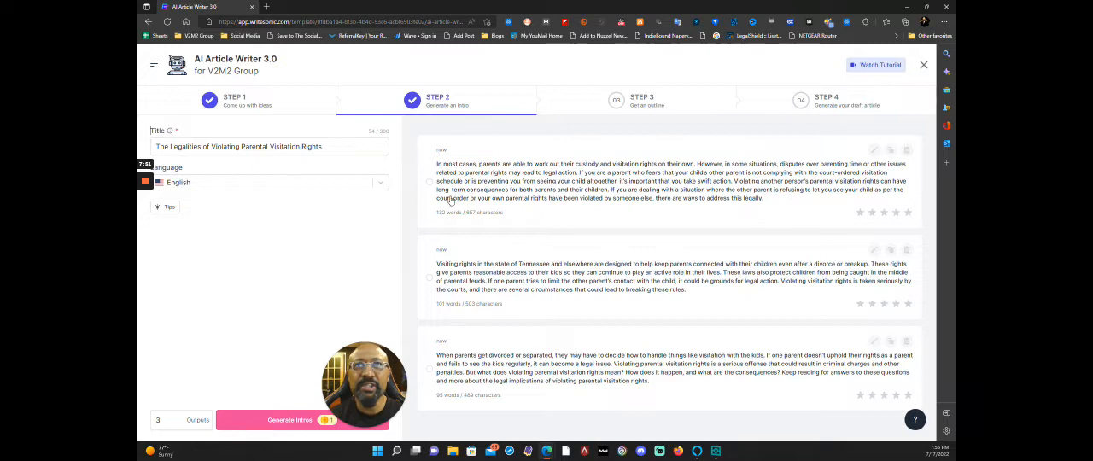
pyautogui.moveTo(471, 212)
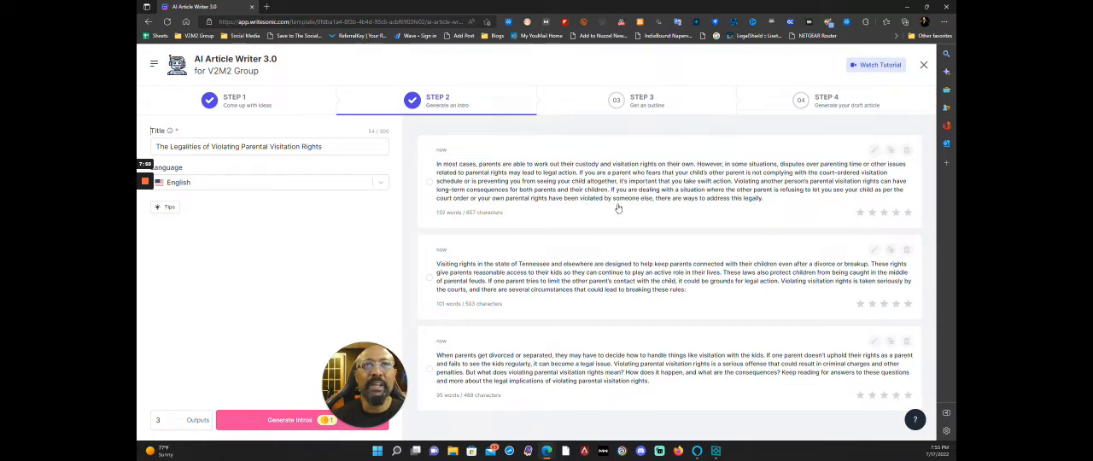
pyautogui.moveTo(752, 256)
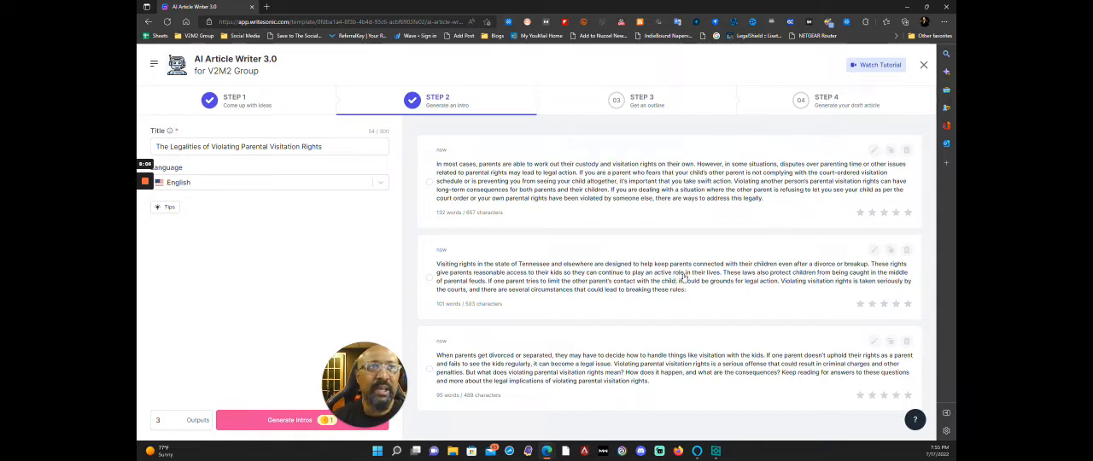
pyautogui.moveTo(625, 212)
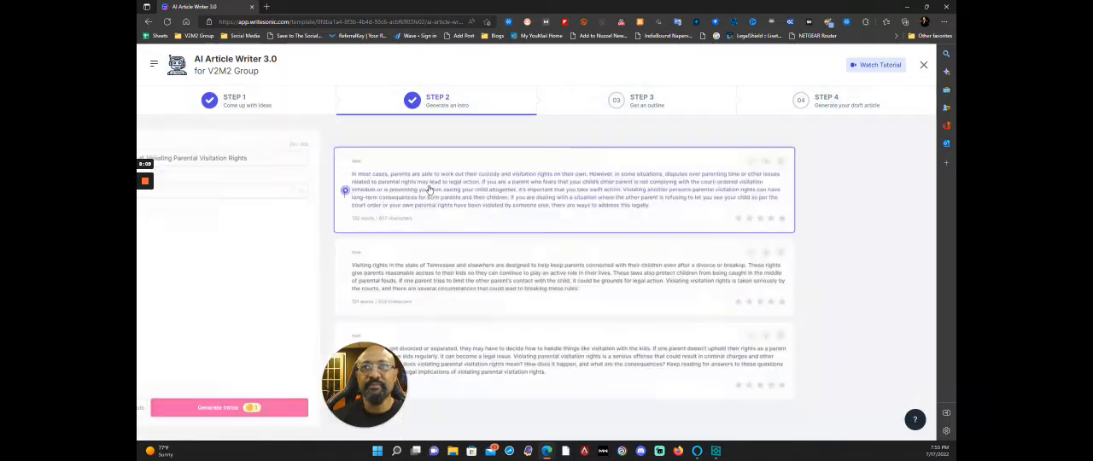
pyautogui.click(642, 99)
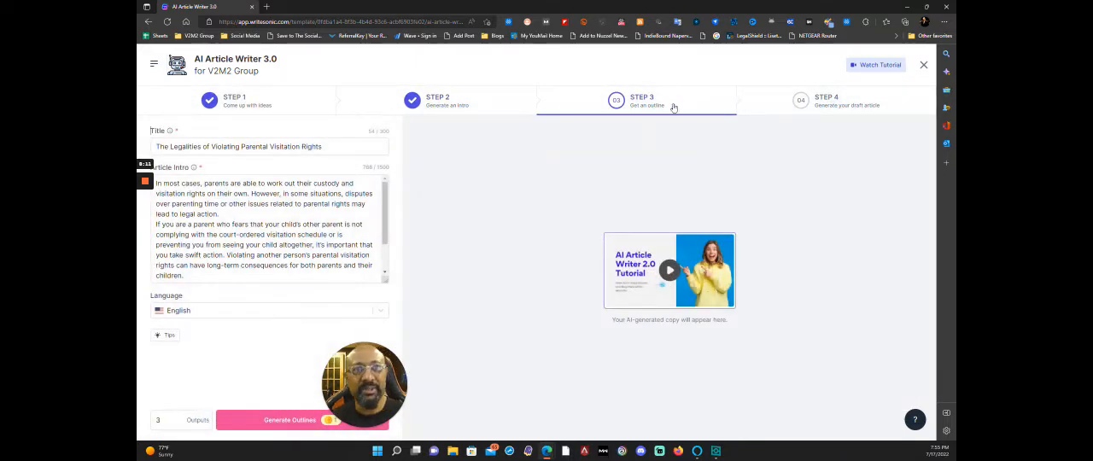
pyautogui.moveTo(431, 287)
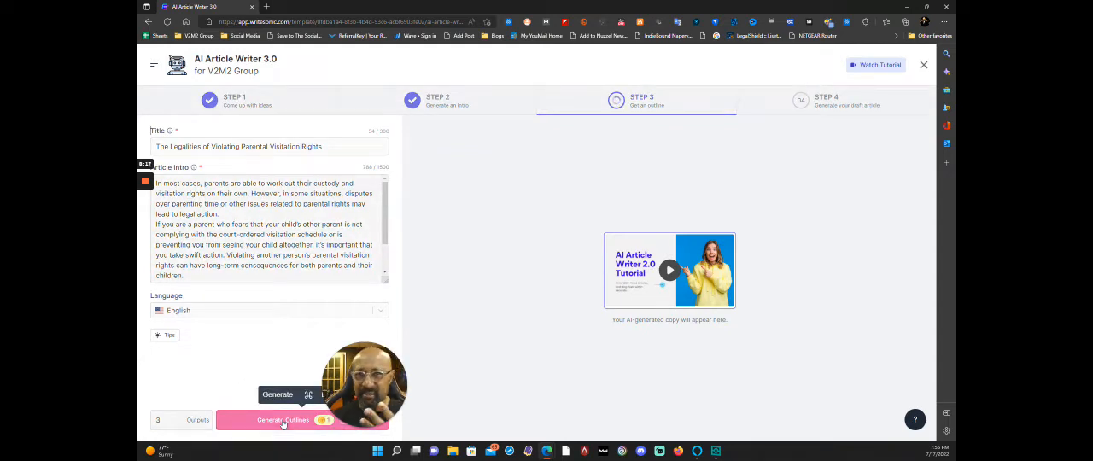
# Generate outlines and enable Select Individual Outlines to pick sections one by one
pyautogui.click(284, 420)
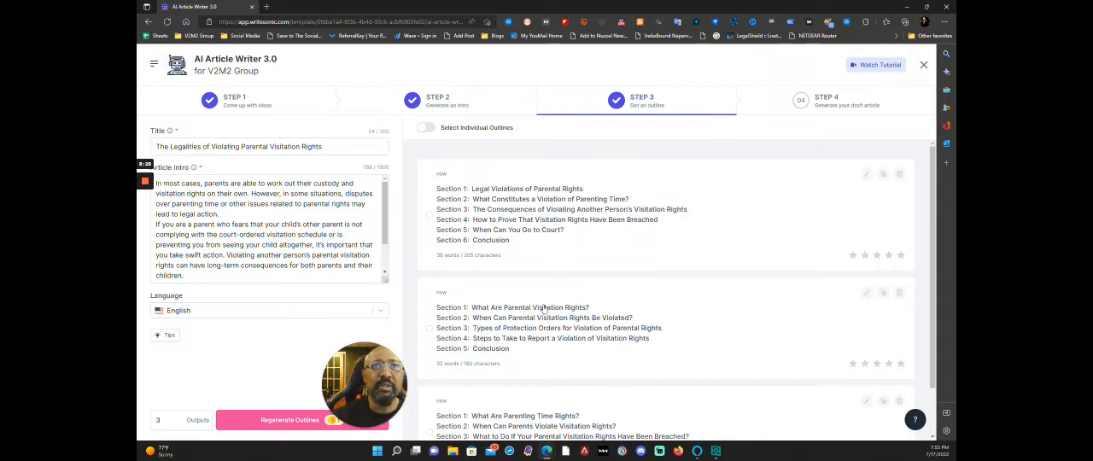
pyautogui.scroll(-3)
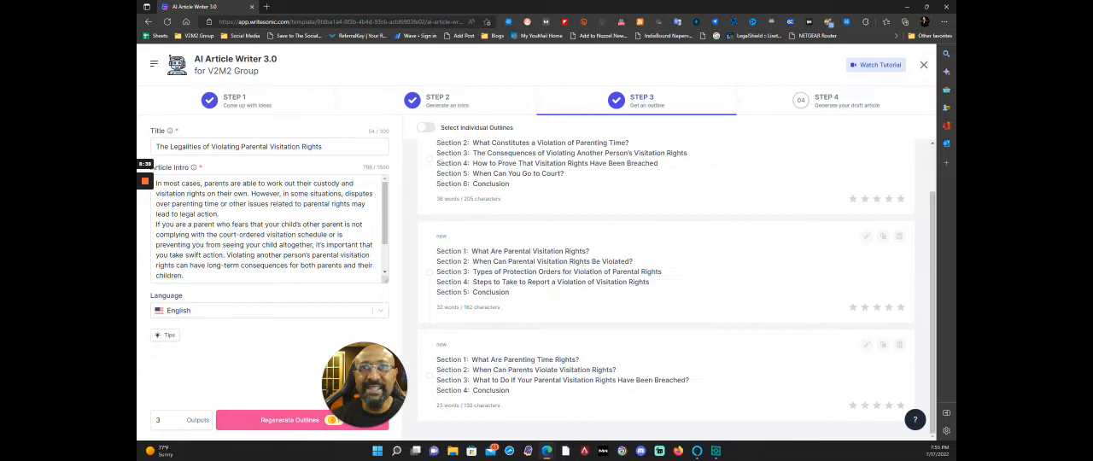
pyautogui.click(426, 128)
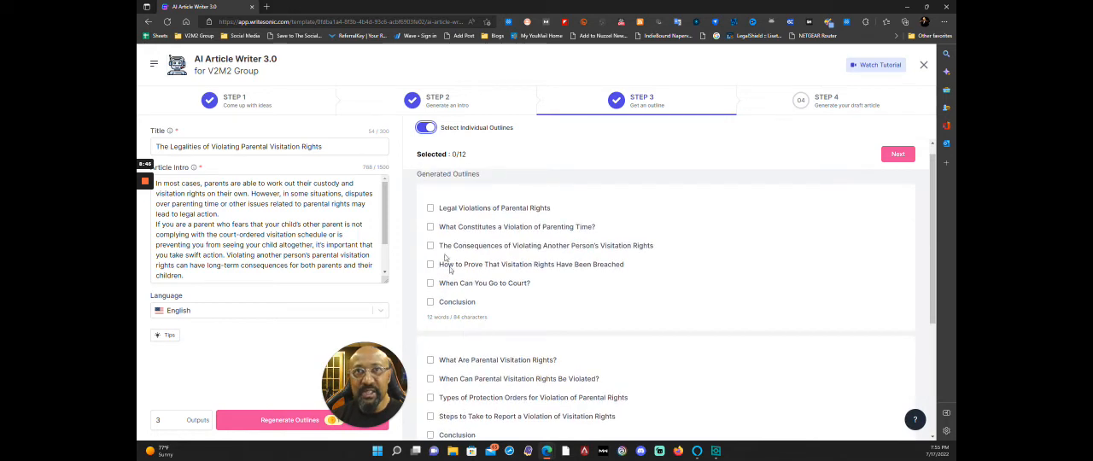
# Tick four outline sections from Legal Violations of Parental Rights to Conclusion and advance to Step 4
pyautogui.click(430, 209)
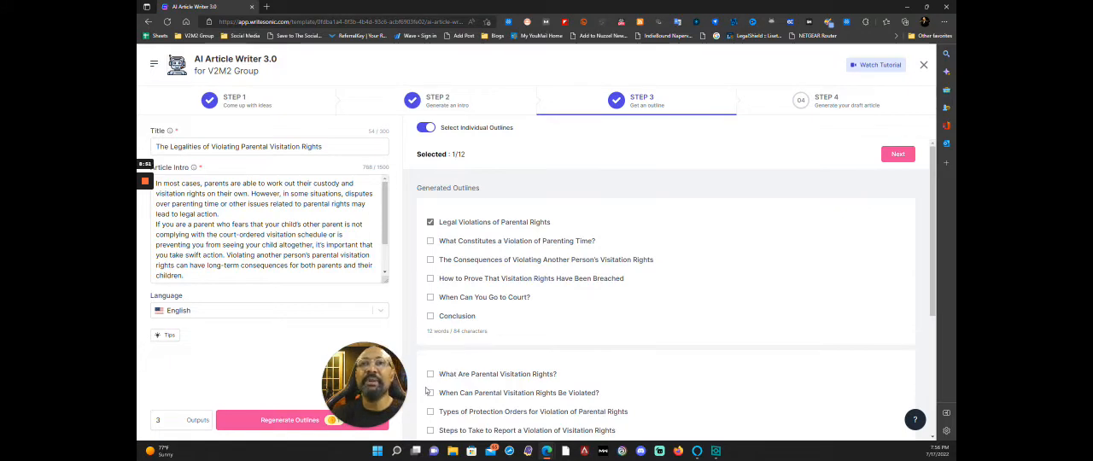
pyautogui.click(430, 393)
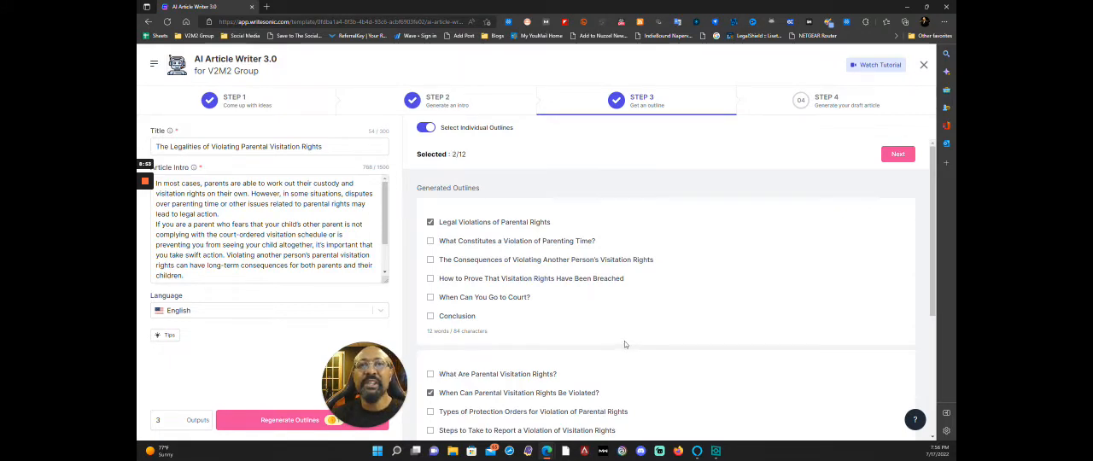
pyautogui.scroll(-3)
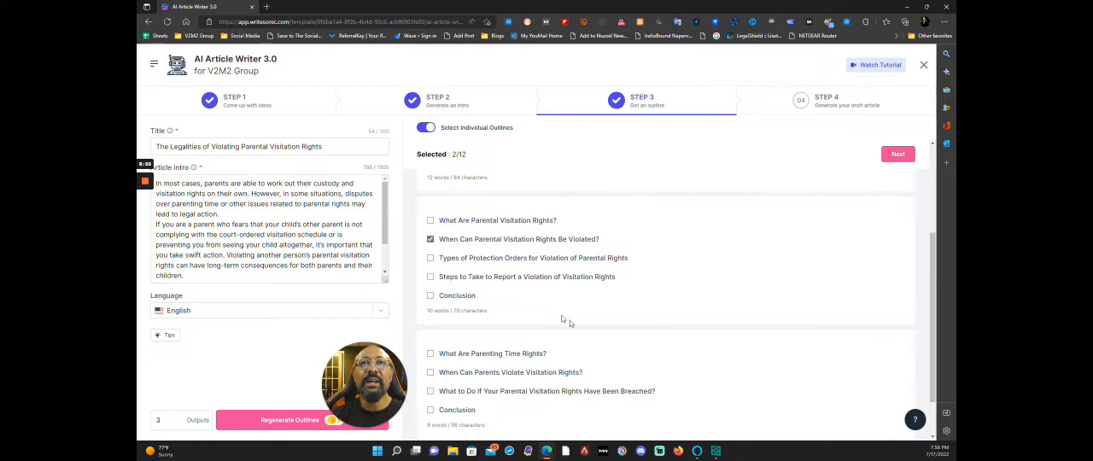
pyautogui.moveTo(448, 349)
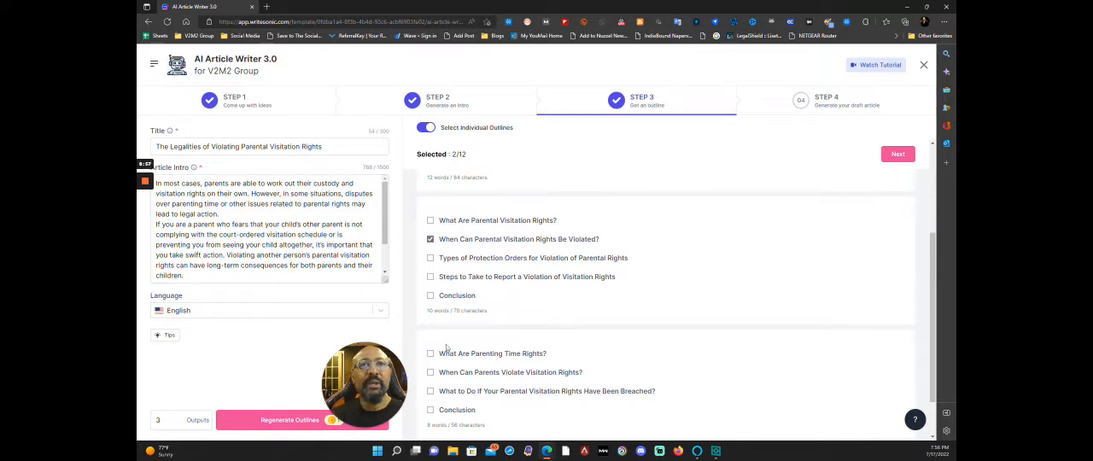
pyautogui.click(431, 391)
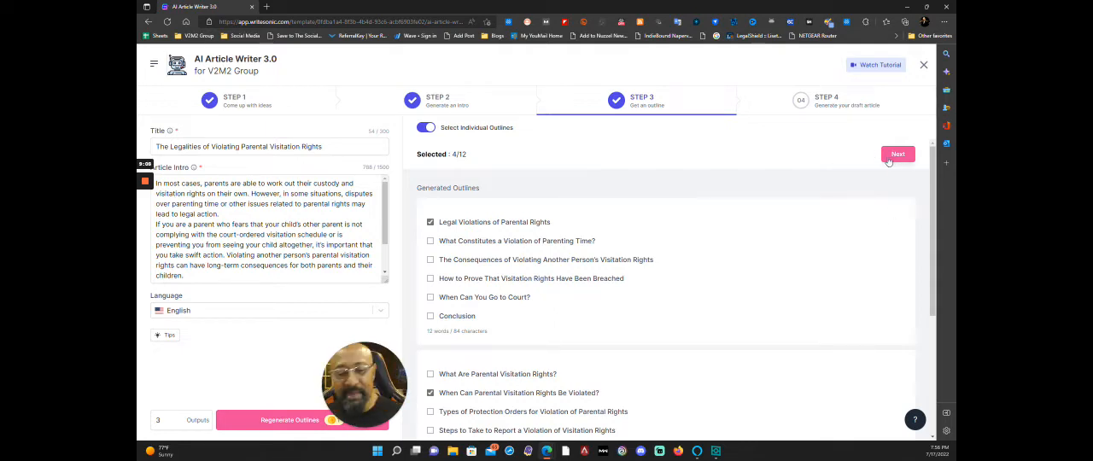
pyautogui.click(898, 153)
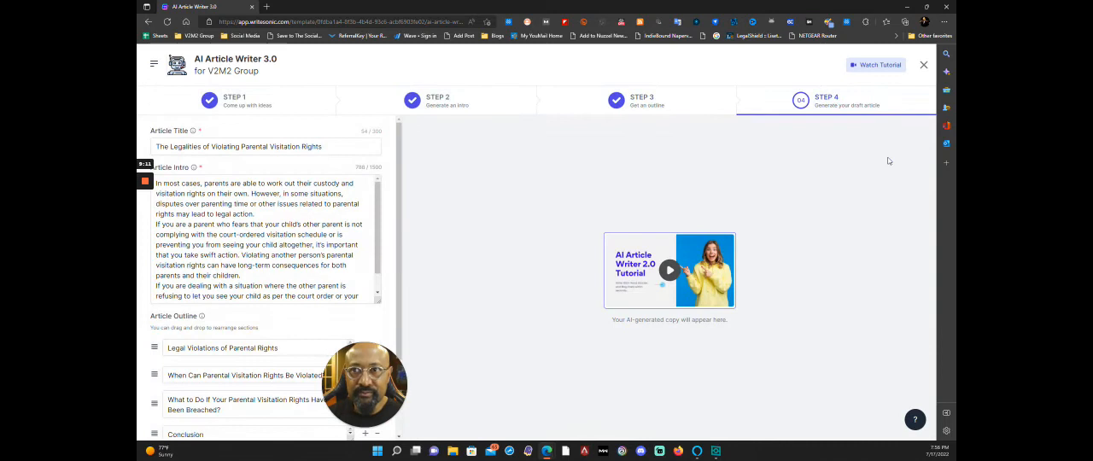
pyautogui.moveTo(436, 331)
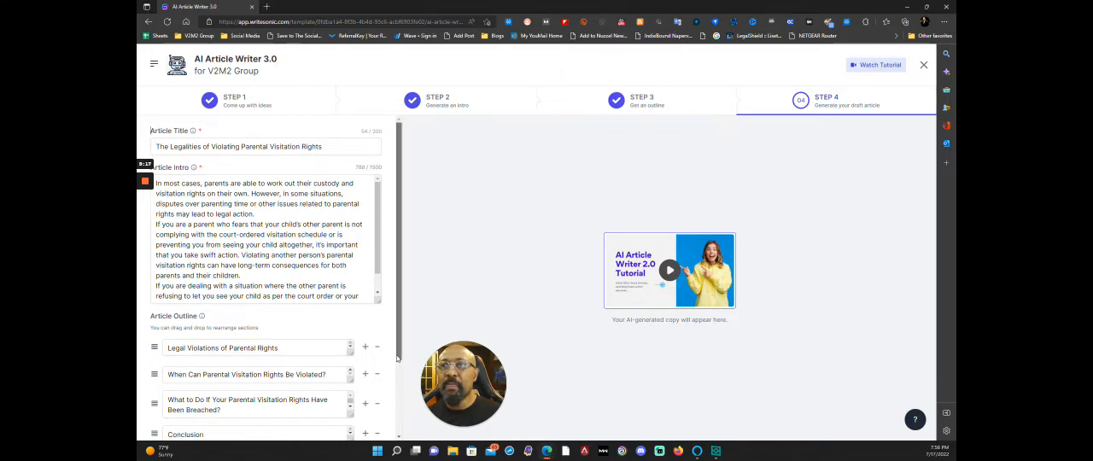
# Write the full article draft from the chosen outline
pyautogui.scroll(-3)
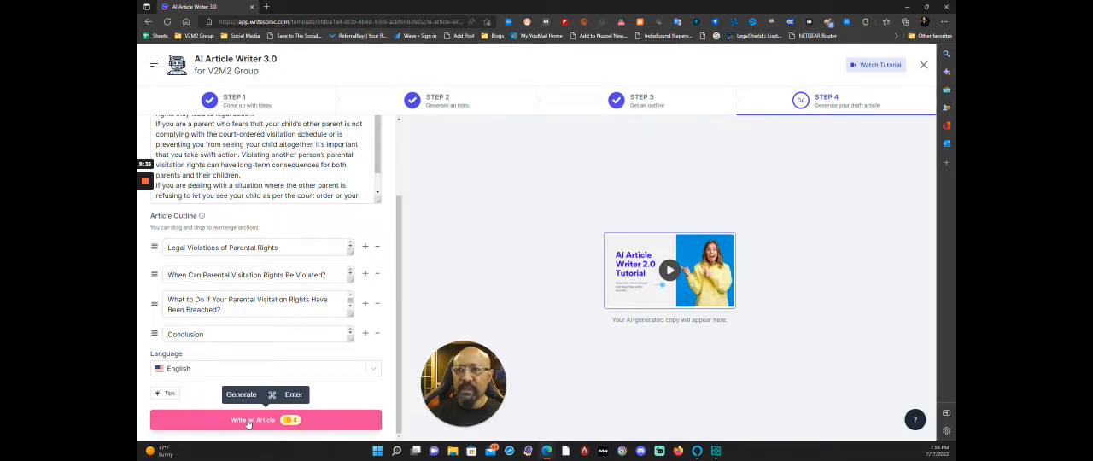
pyautogui.click(266, 420)
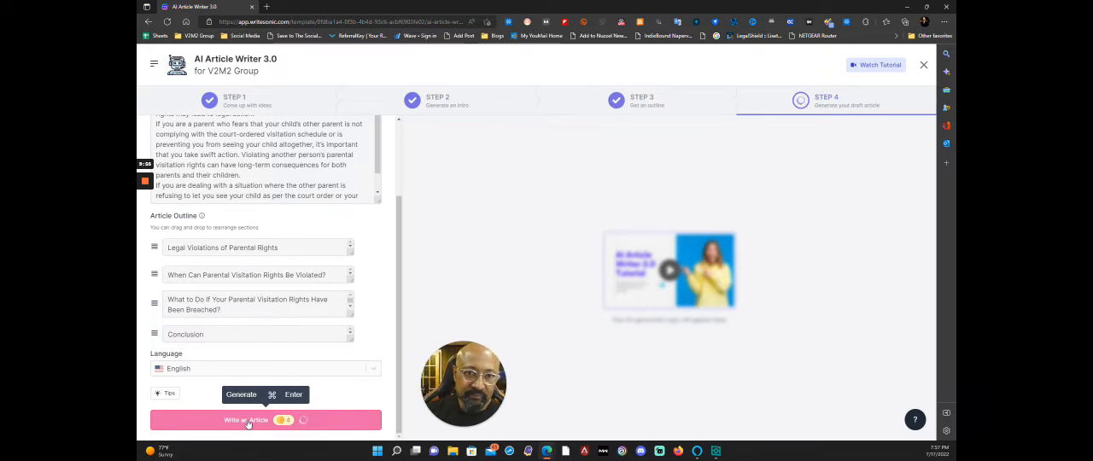
pyautogui.click(267, 420)
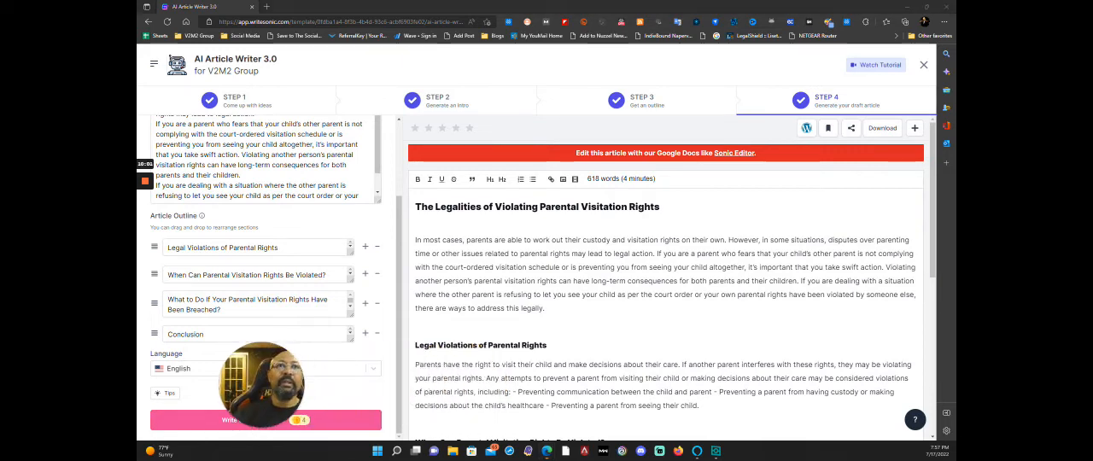
pyautogui.scroll(-3)
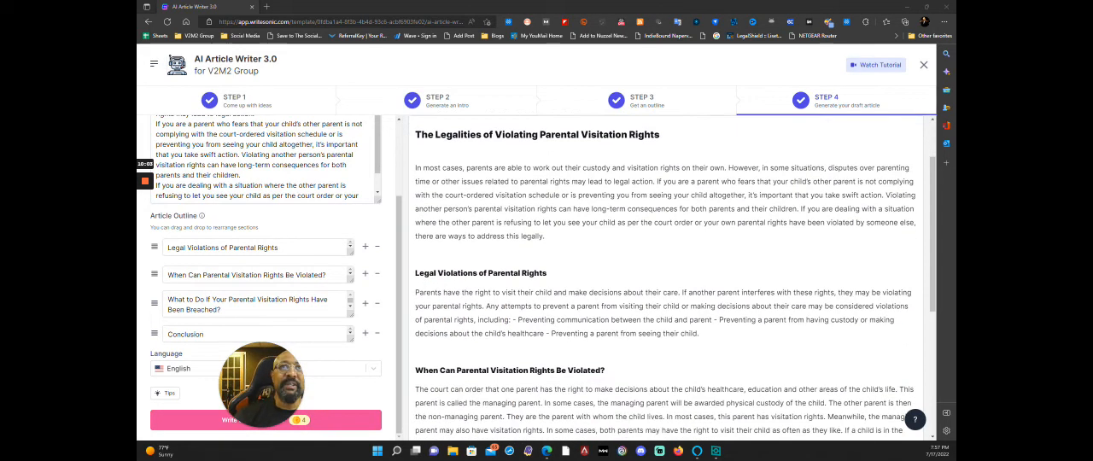
pyautogui.scroll(-3)
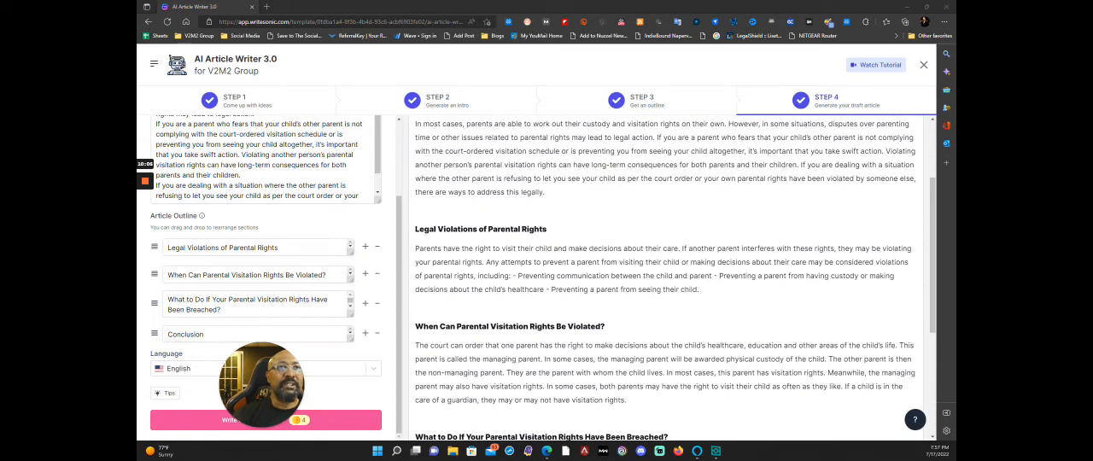
pyautogui.scroll(-3)
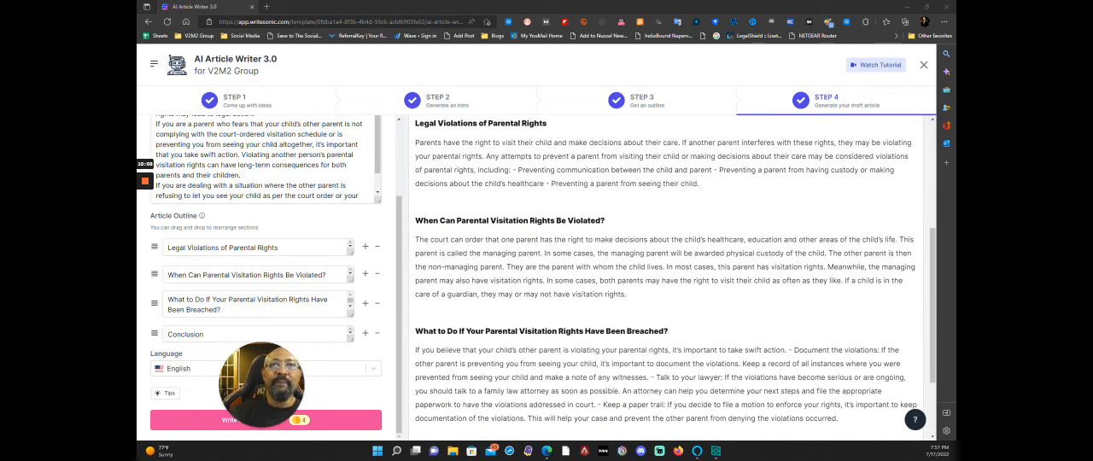
pyautogui.scroll(-3)
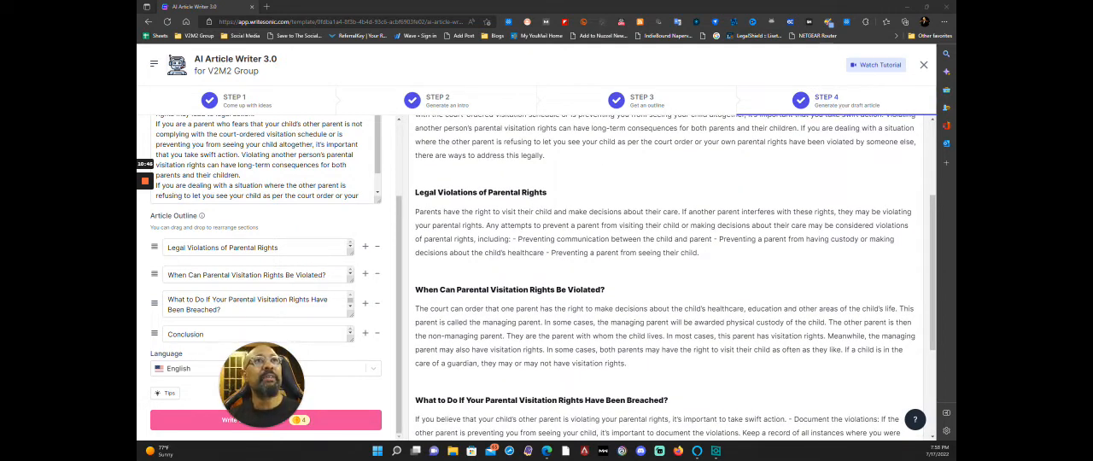
pyautogui.scroll(-3)
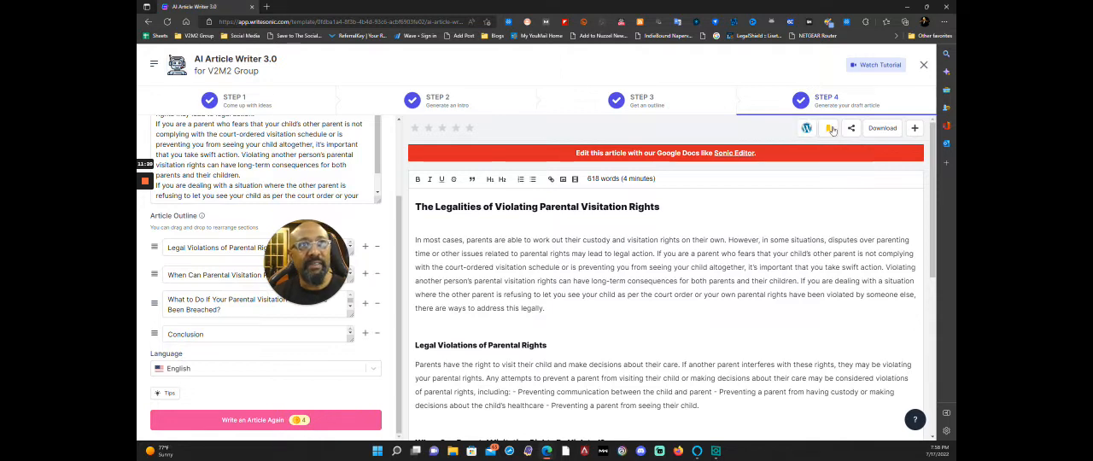
# In Instagram Captions, enter the description "Why I am an entrepreneur. Here is a picture of when I first started."
pyautogui.click(830, 128)
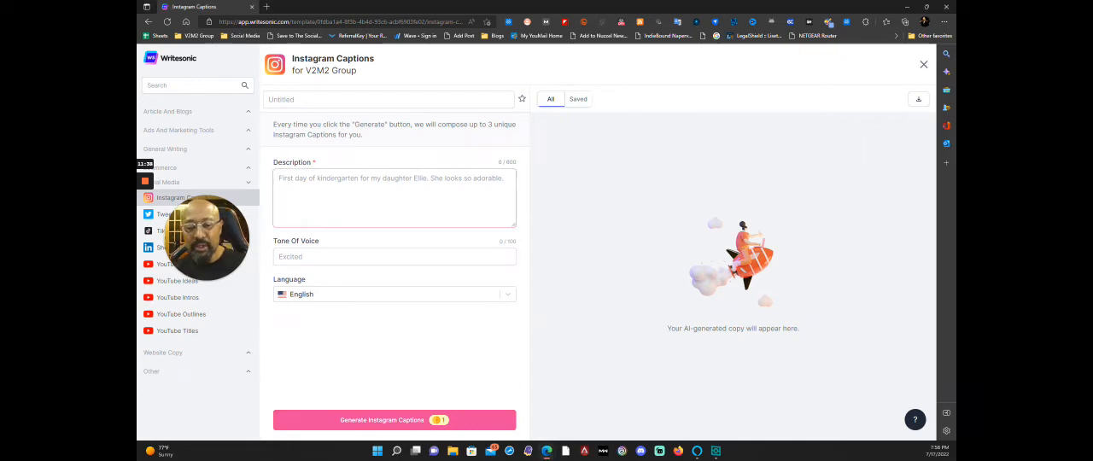
pyautogui.write('Whay')
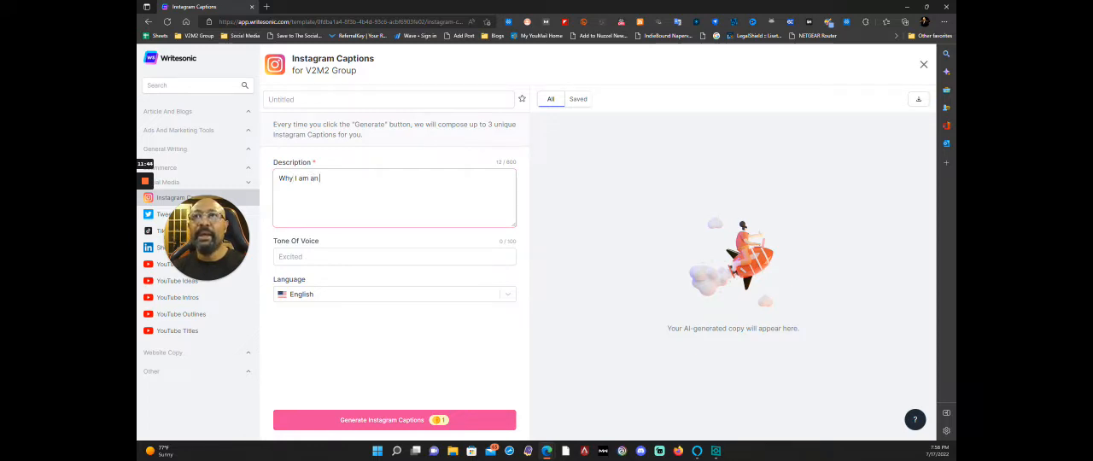
pyautogui.write('enterpreneur.')
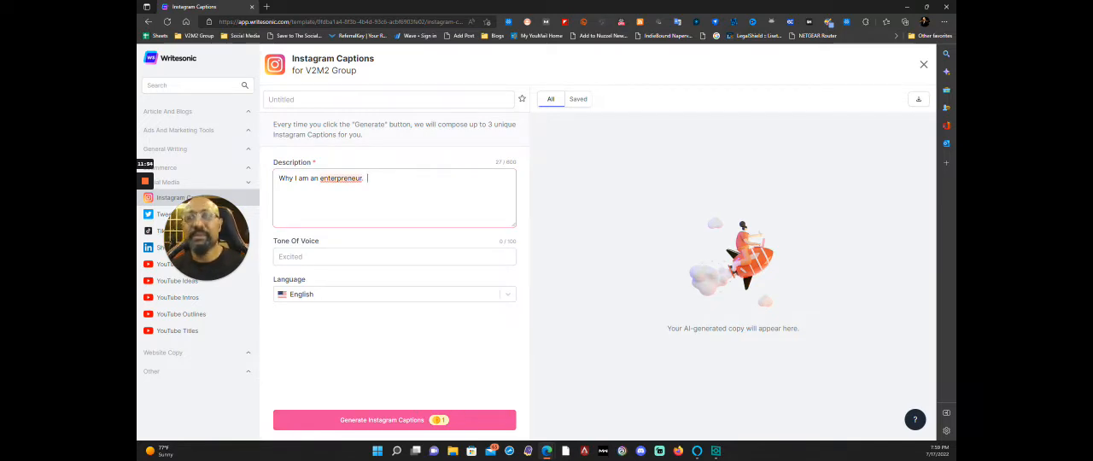
pyautogui.write('Here is')
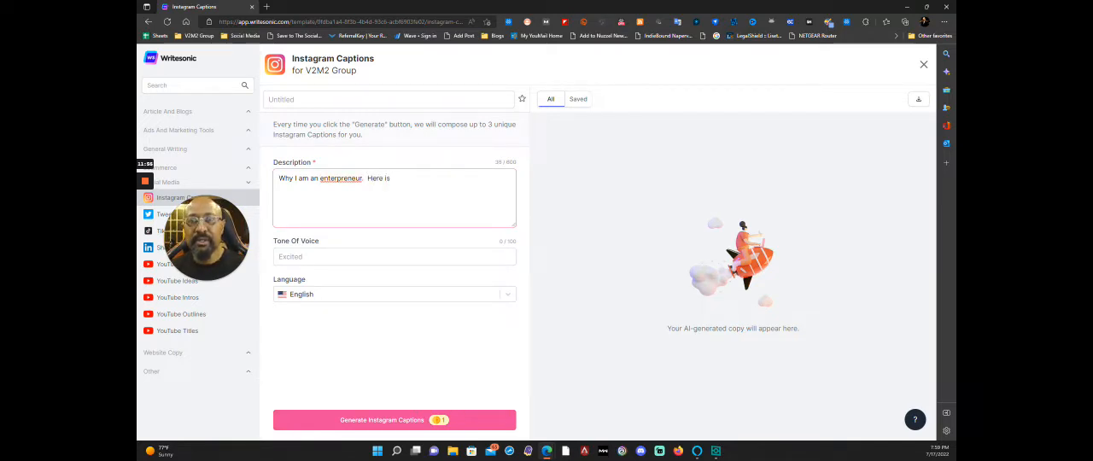
pyautogui.write('a picture of when I first start')
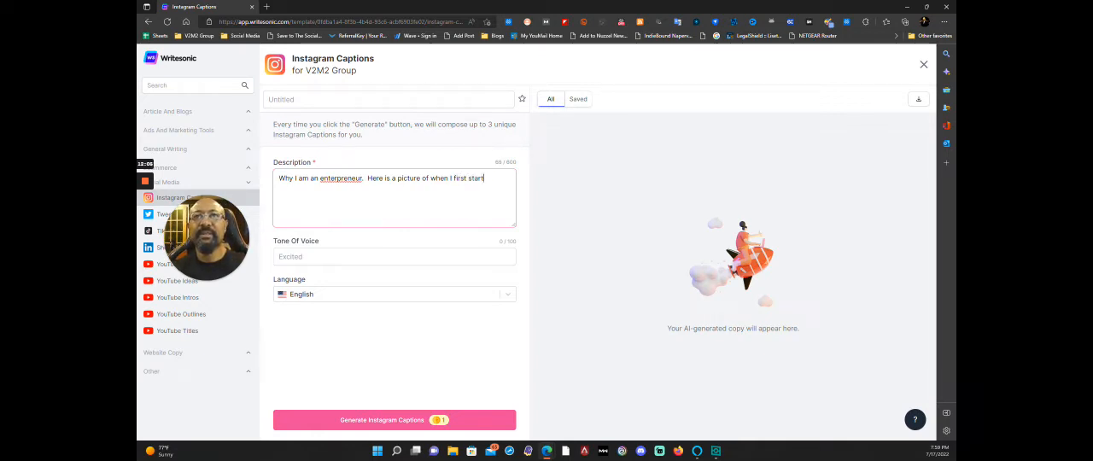
pyautogui.write('ed.')
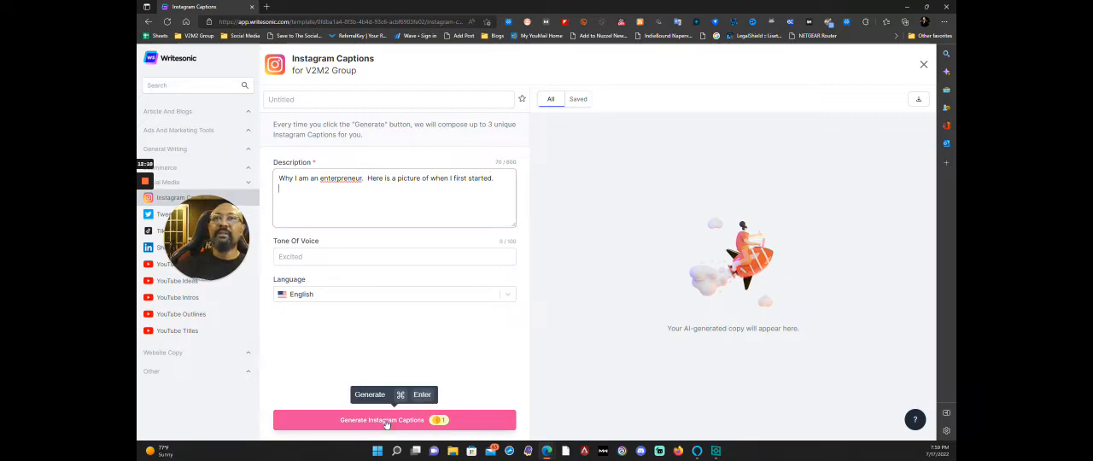
pyautogui.moveTo(367, 432)
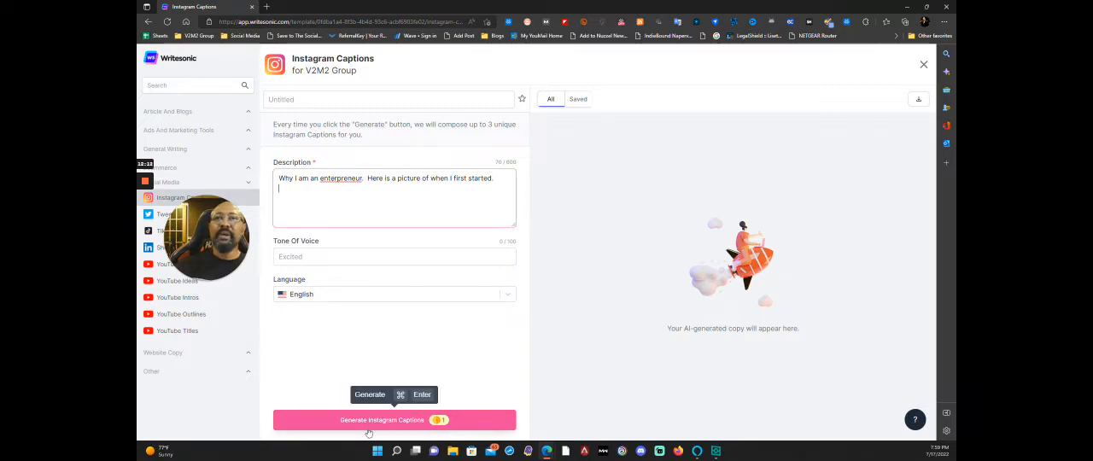
# Generate three entrepreneur-themed Instagram captions, then leave the tool for the V2M2 Group history
pyautogui.click(393, 420)
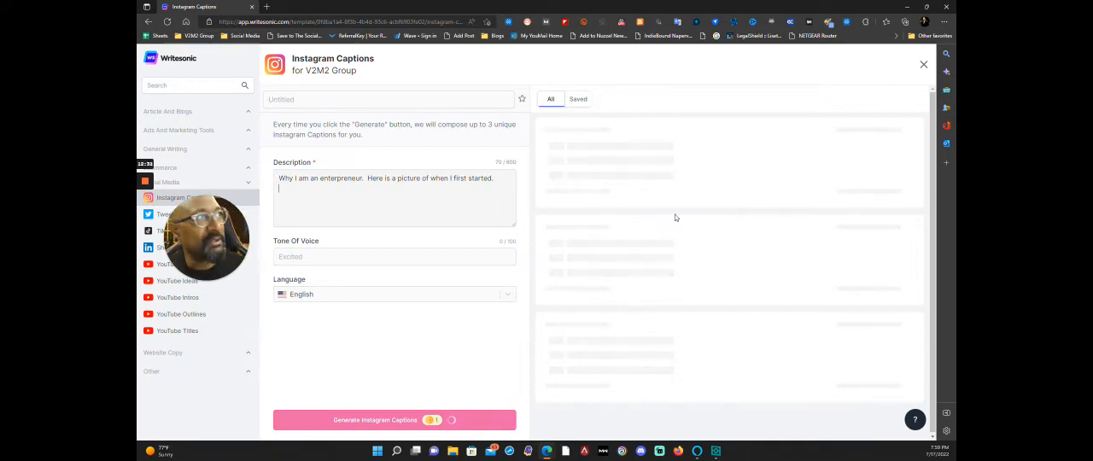
pyautogui.click(393, 420)
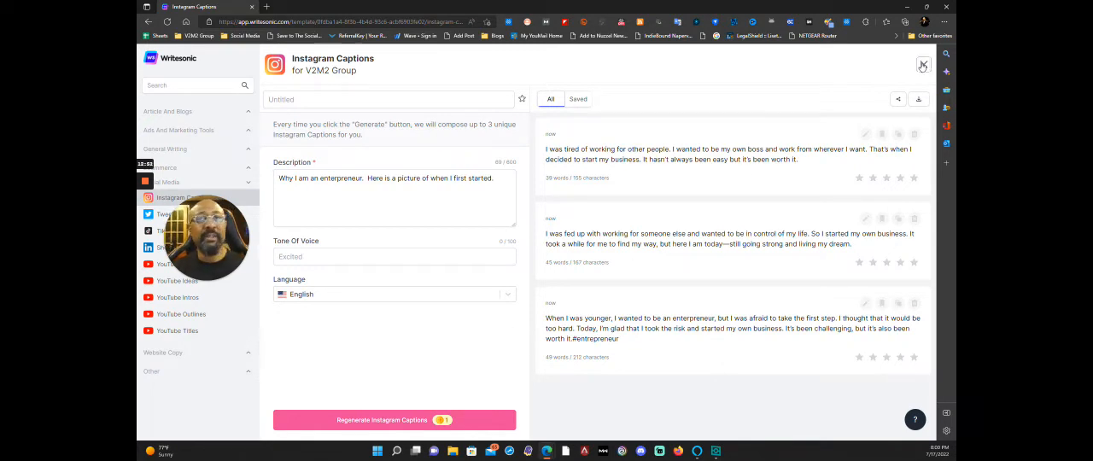
pyautogui.click(923, 64)
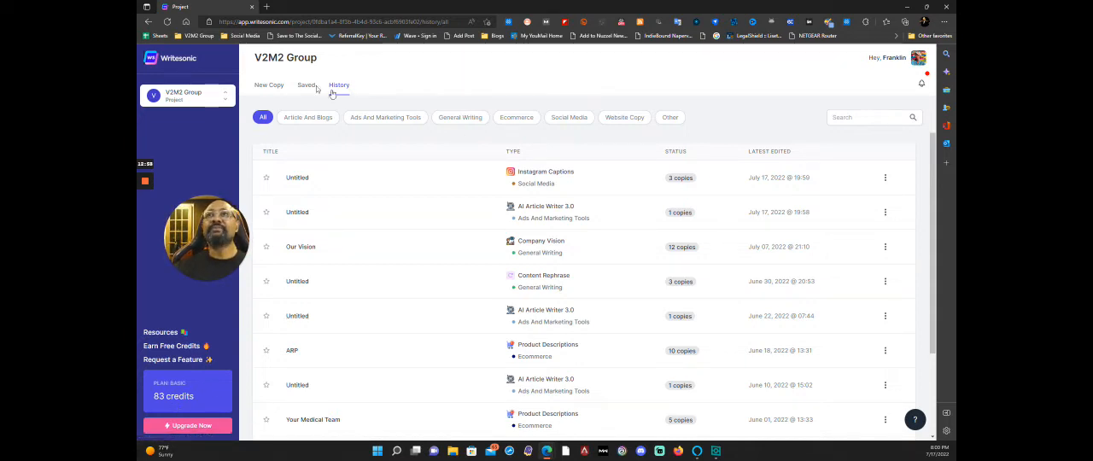
# Start new copy and choose the Product Descriptions template from the catalogue
pyautogui.click(270, 86)
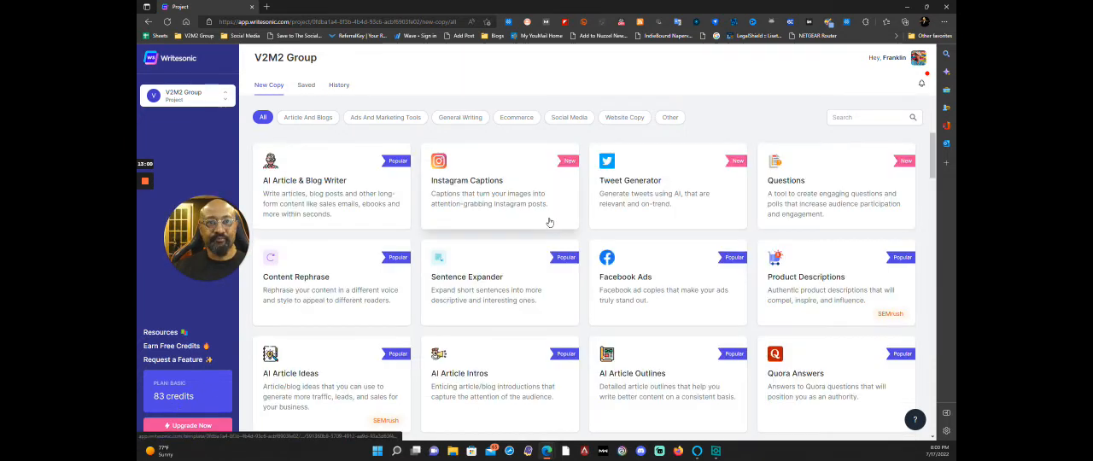
pyautogui.scroll(-3)
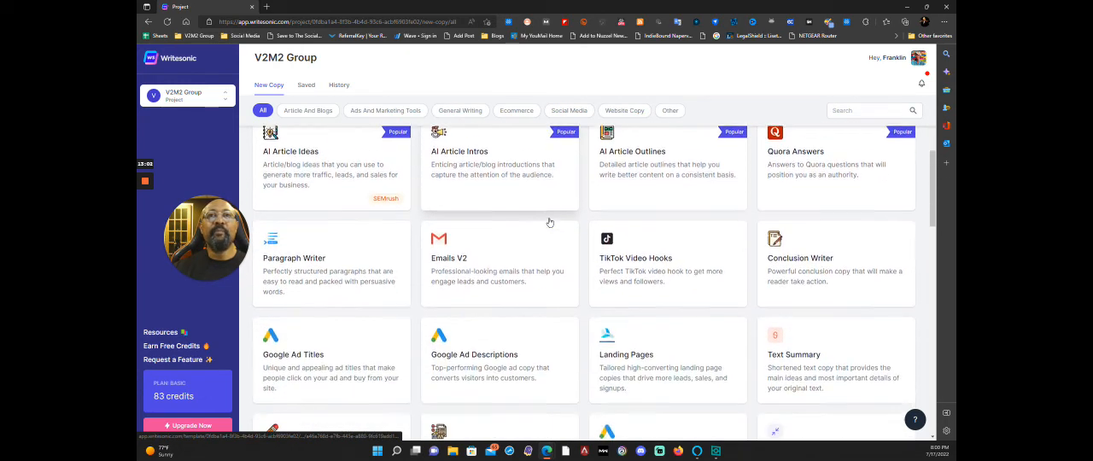
pyautogui.scroll(-3)
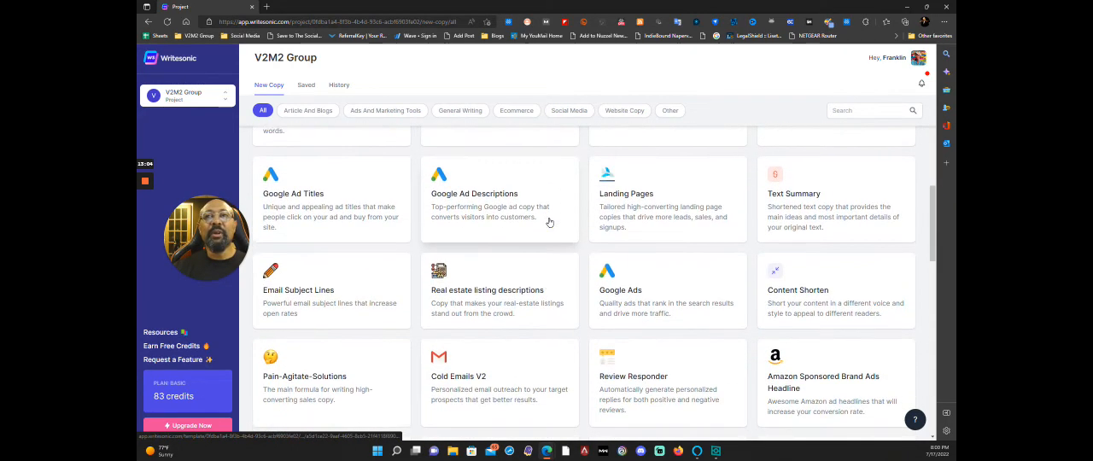
pyautogui.scroll(-3)
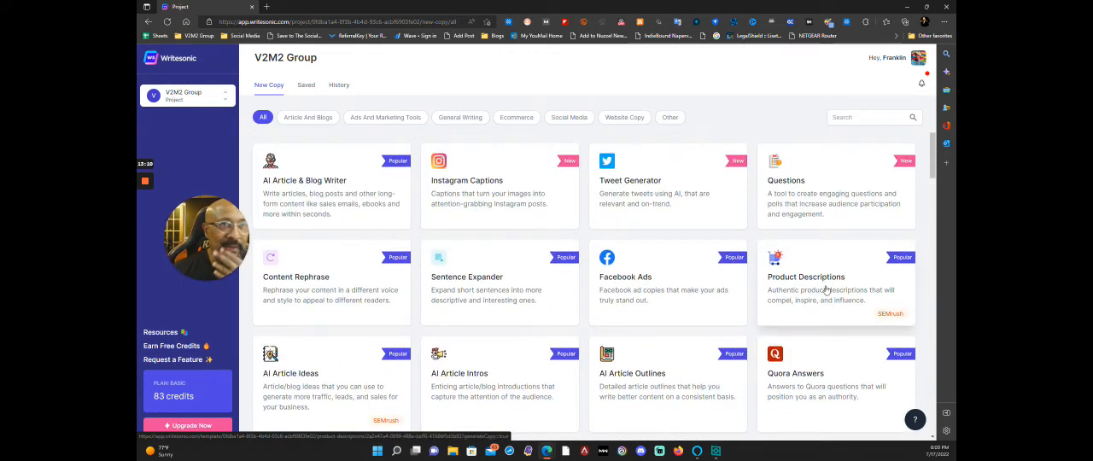
pyautogui.click(806, 277)
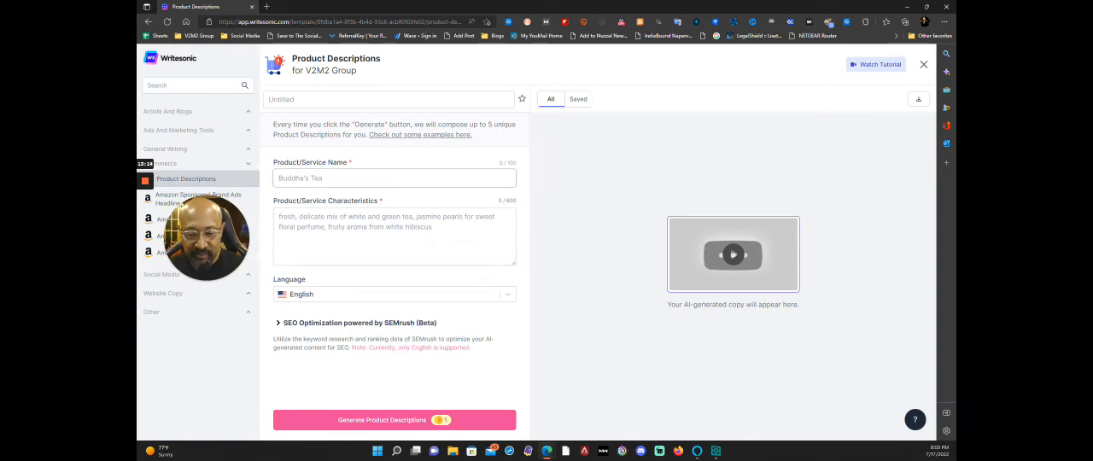
# Name the product Emmas Crabs and begin its characteristics with fresh cajun crab
pyautogui.write('Emmas Crabs')
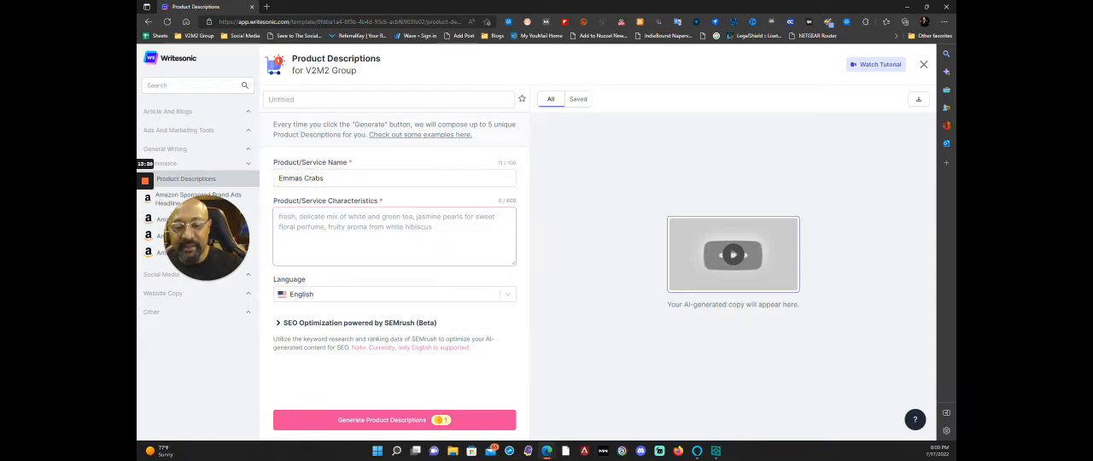
pyautogui.write('Freshly made')
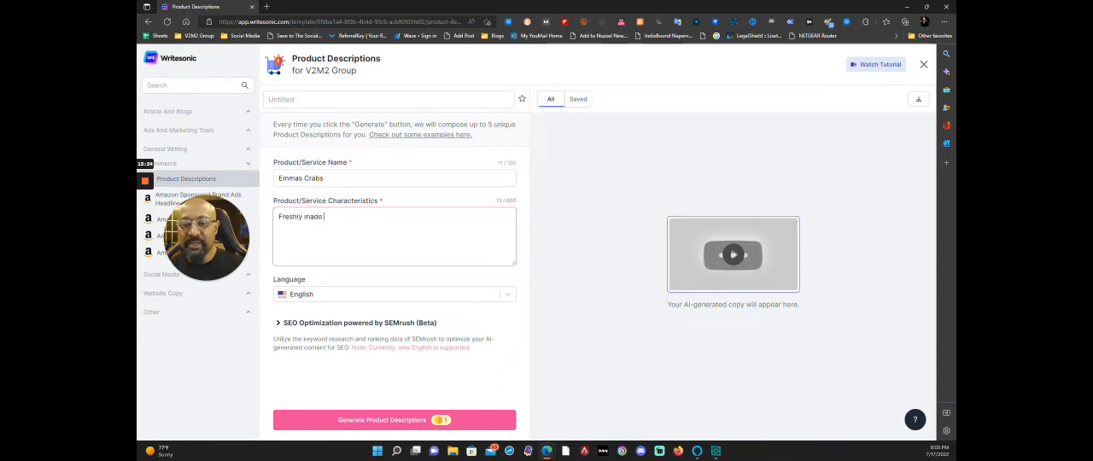
pyautogui.write('cajun crab and crab legs')
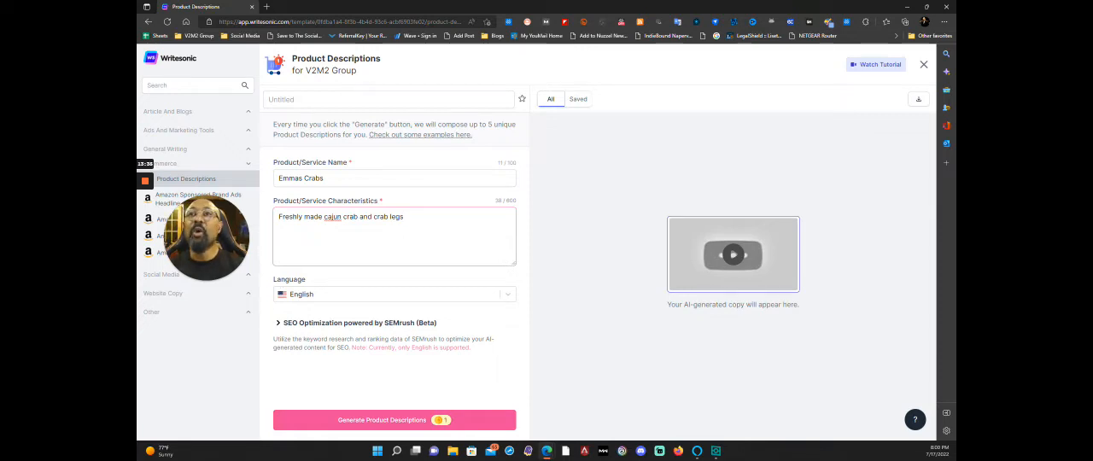
pyautogui.write('Hoa')
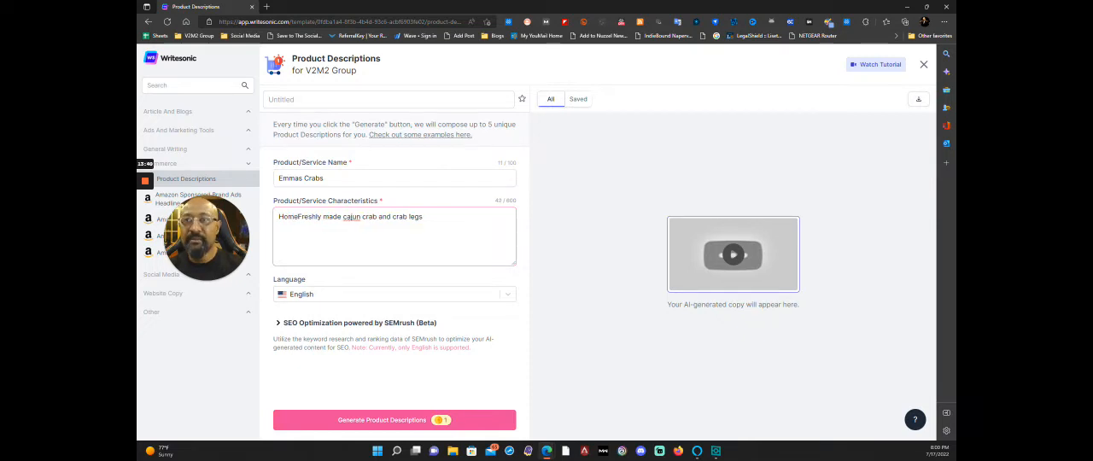
# Describe it as home-made, so good you're eating in your own kitchen
pyautogui.write('Home-made')
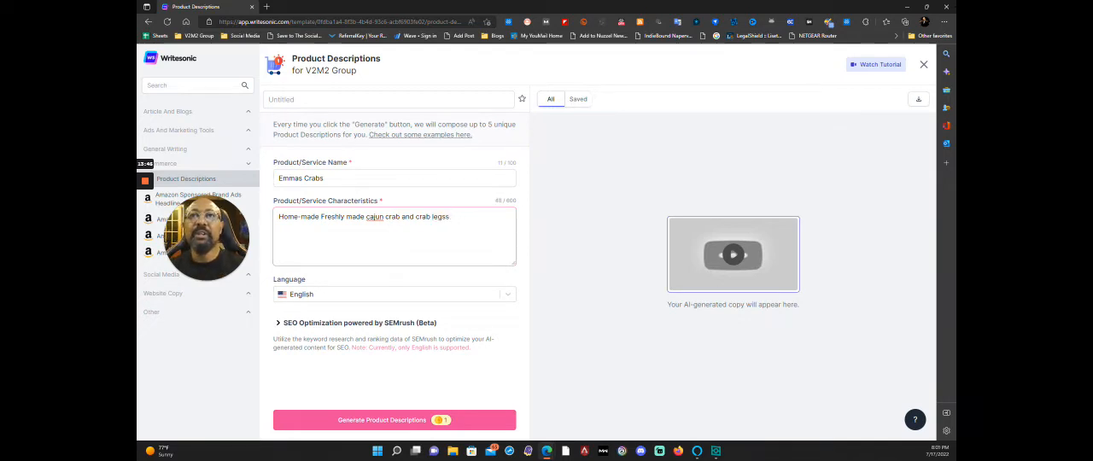
pyautogui.write('so good that you feel like your')
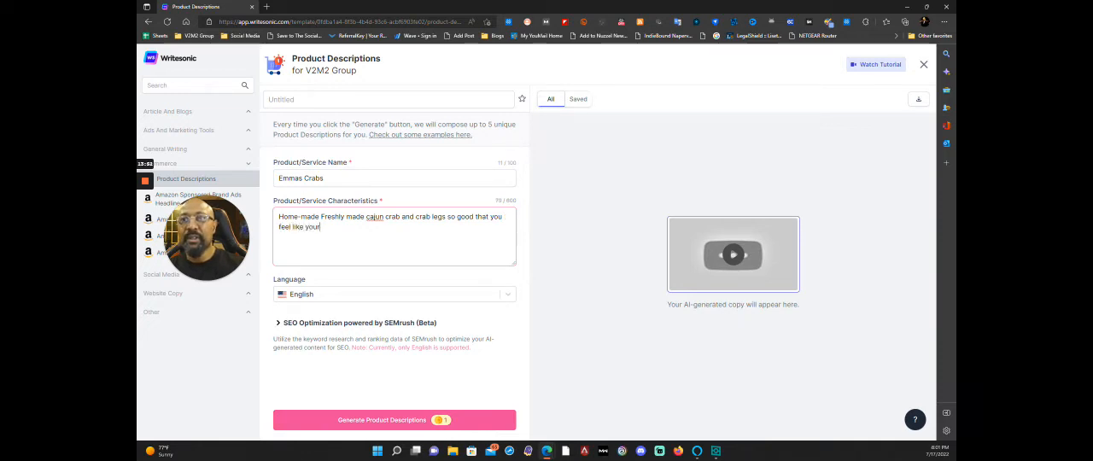
pyautogui.write("you're eat")
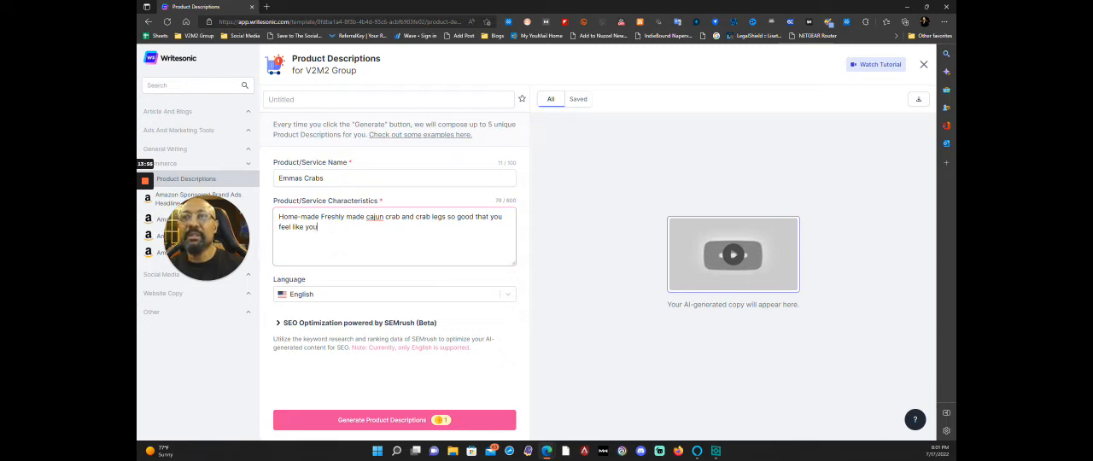
pyautogui.write("'re eating in")
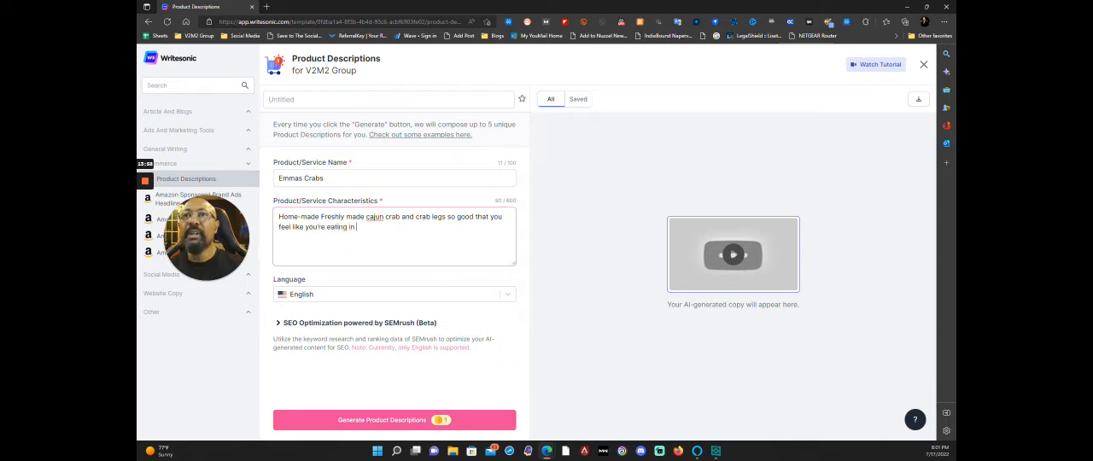
pyautogui.write('your own k')
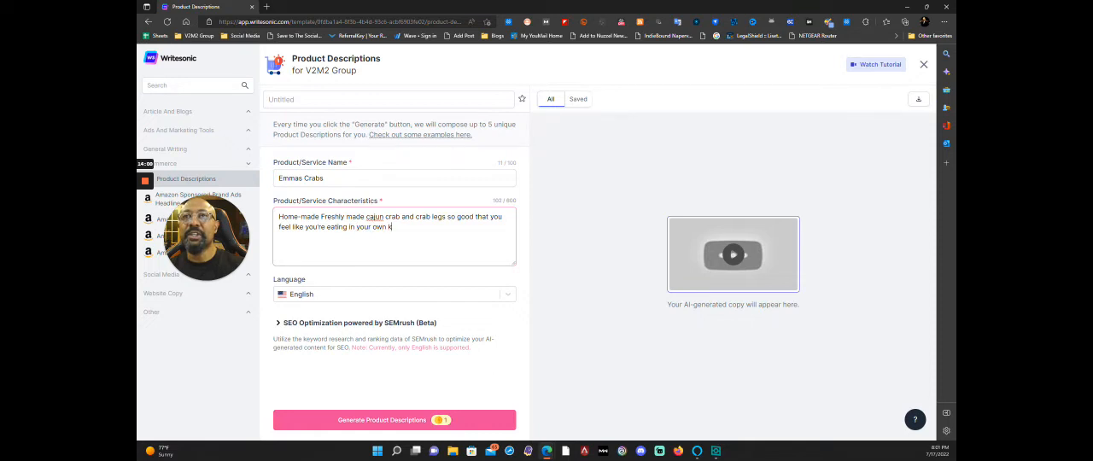
pyautogui.write('kitchen.')
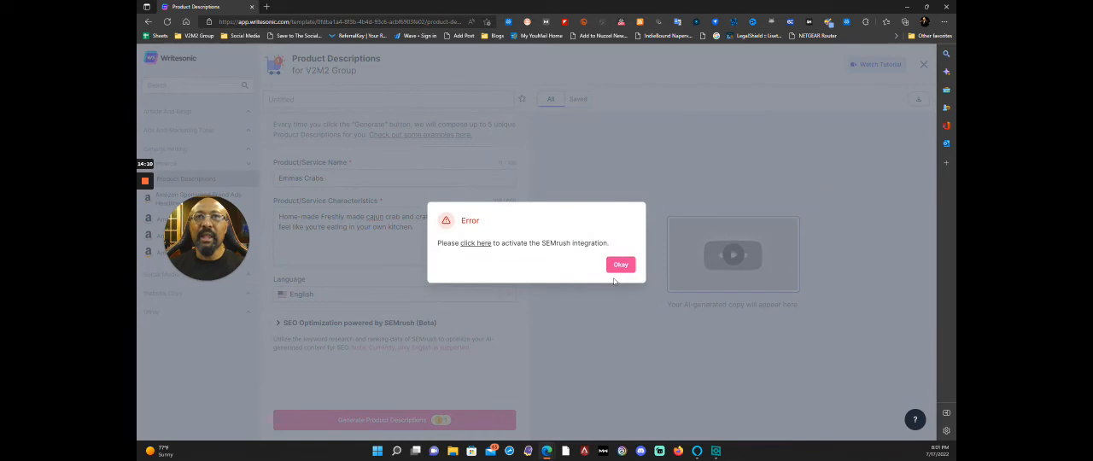
pyautogui.moveTo(611, 250)
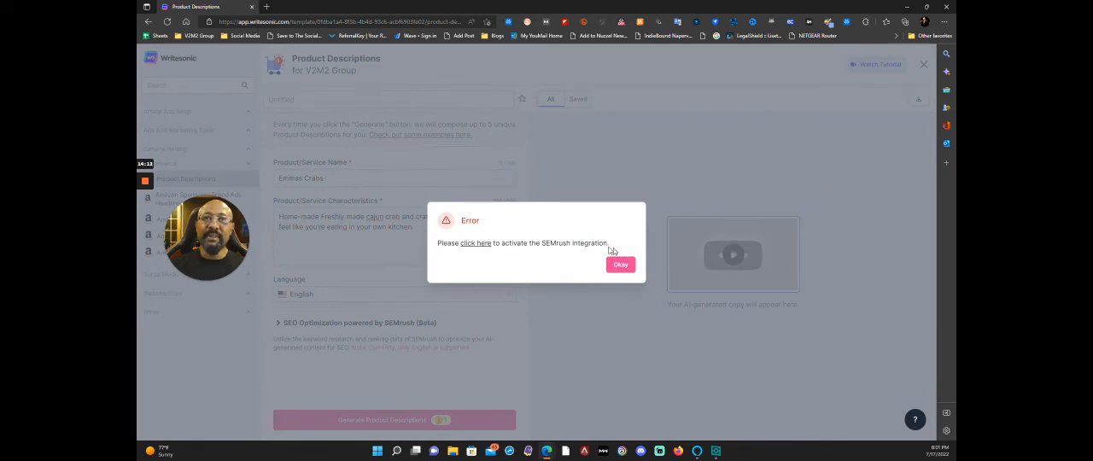
pyautogui.moveTo(634, 297)
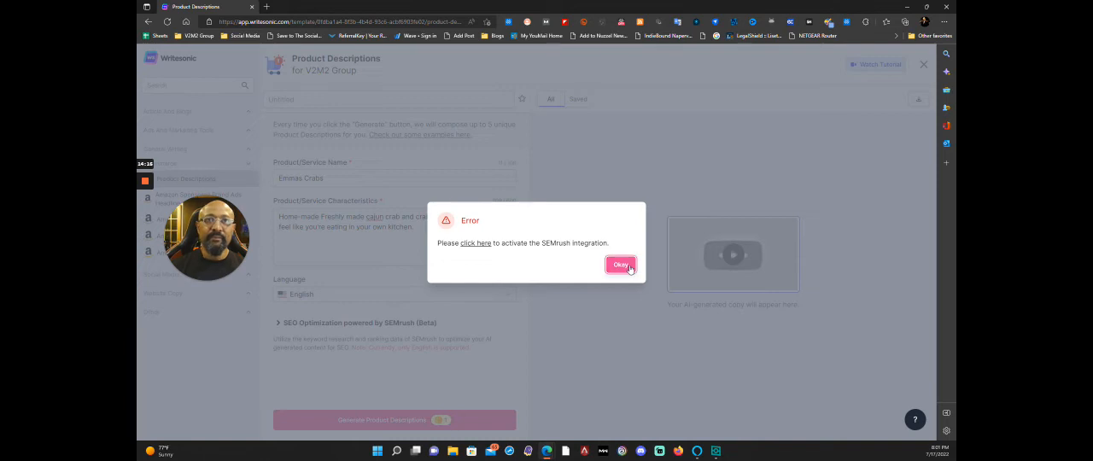
# Dismiss the SEMrush integration error and generate product descriptions for Emmas Crabs
pyautogui.click(622, 266)
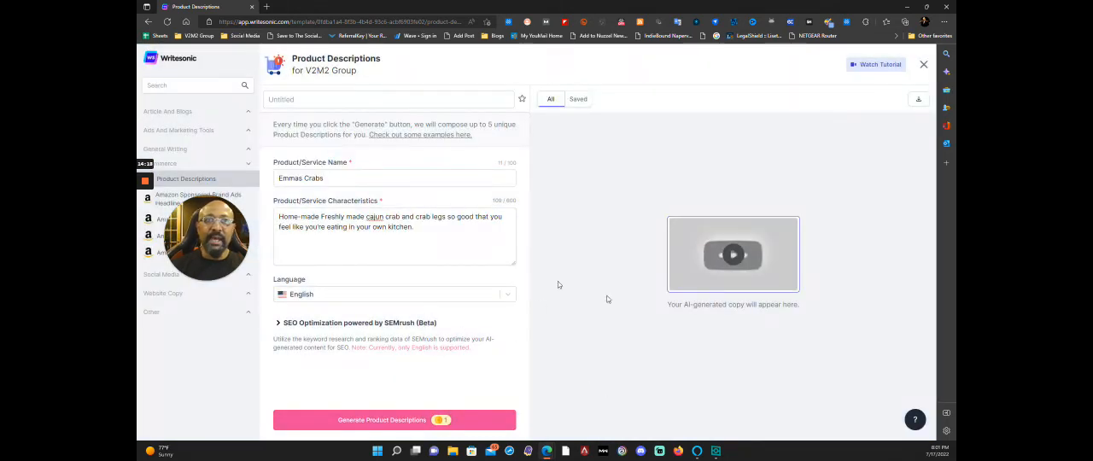
pyautogui.click(383, 420)
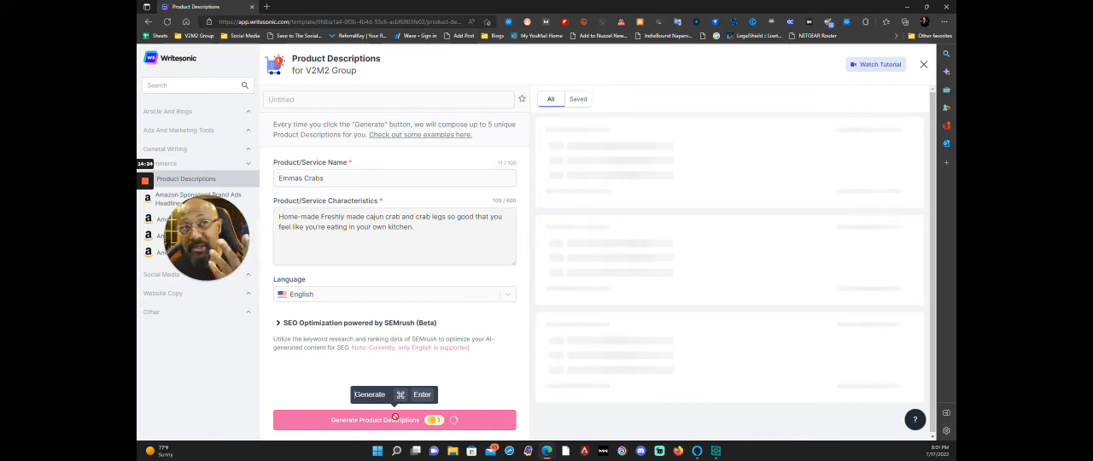
# Get three Emmas Crabs descriptions covering its family-run home-made Cajun crab
pyautogui.click(392, 421)
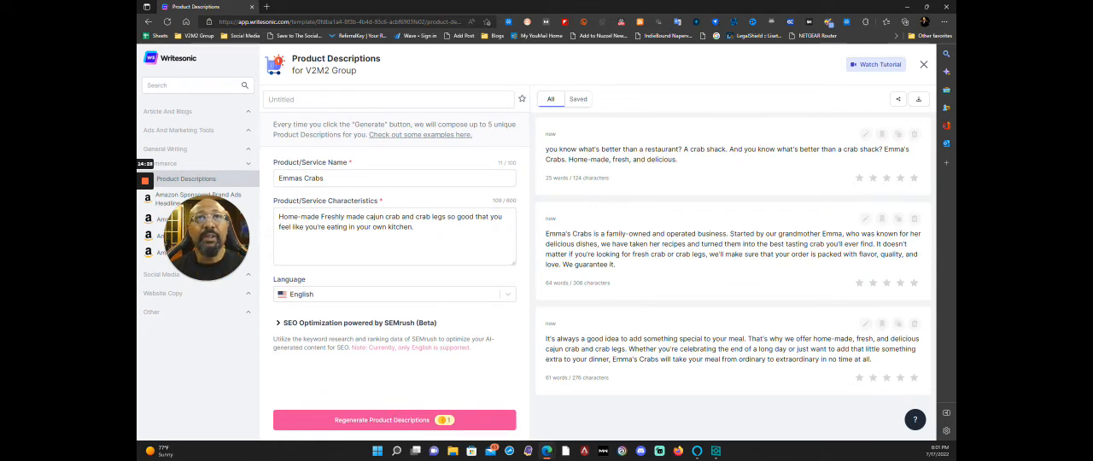
pyautogui.moveTo(760, 178)
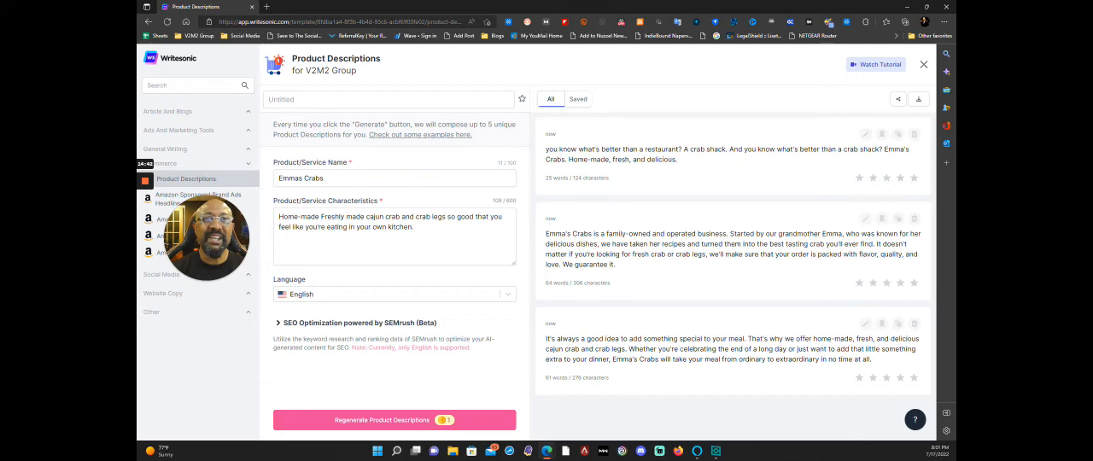
pyautogui.moveTo(731, 413)
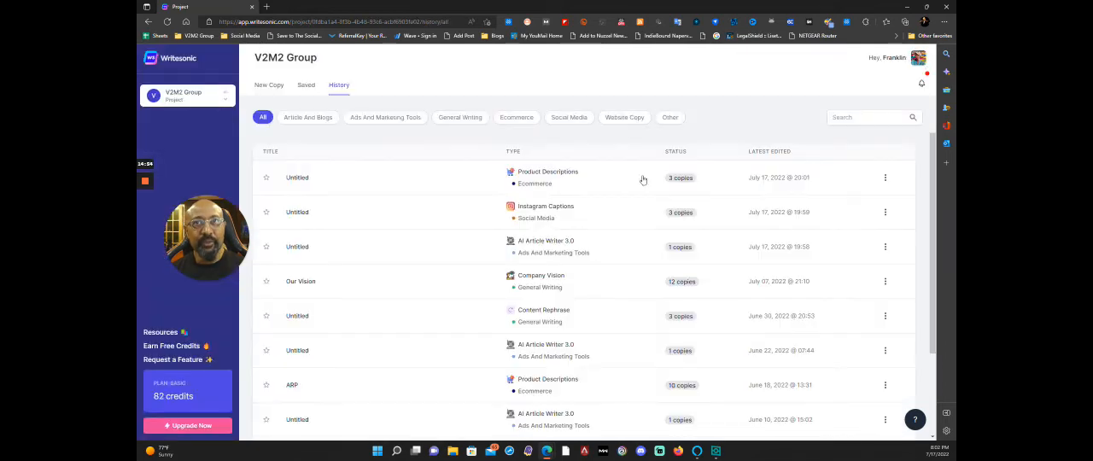
# Return to the New Copy catalogue and browse down through the template cards
pyautogui.click(269, 85)
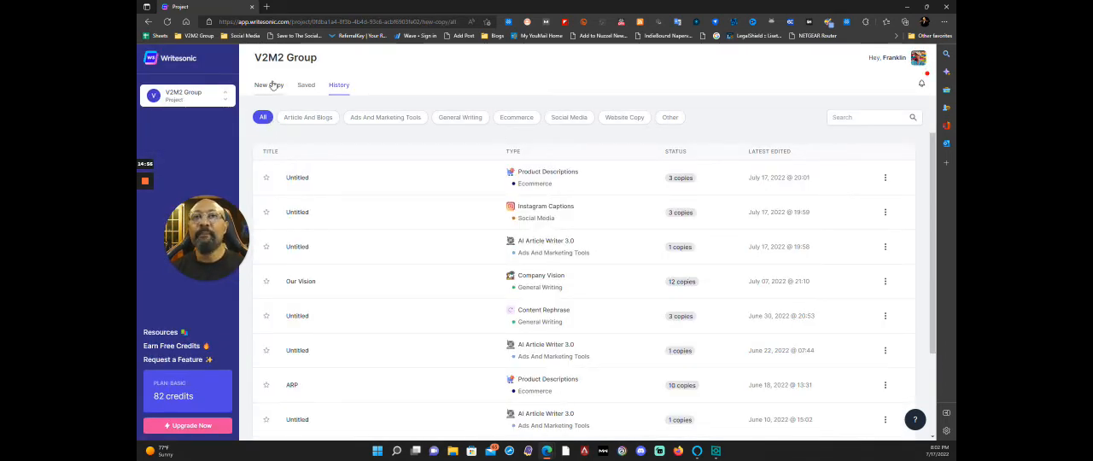
pyautogui.click(270, 85)
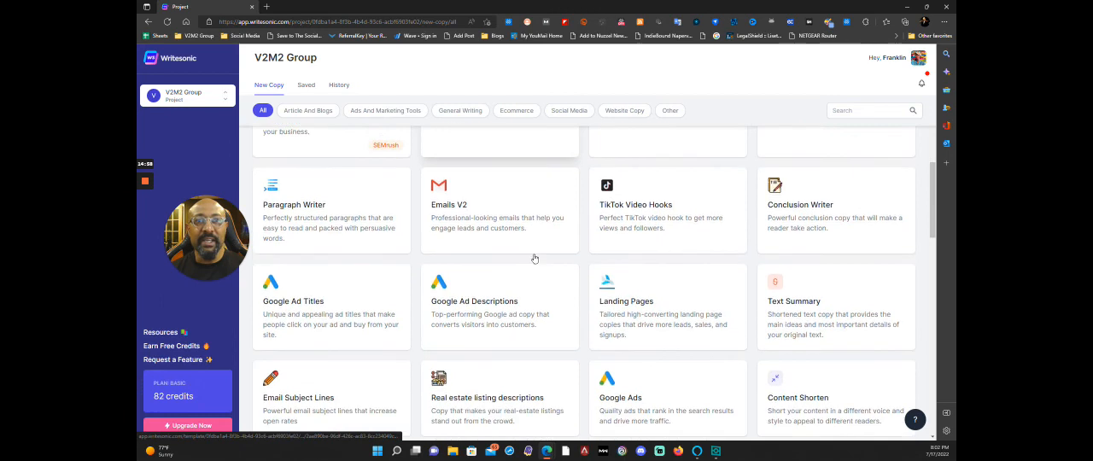
pyautogui.scroll(-3)
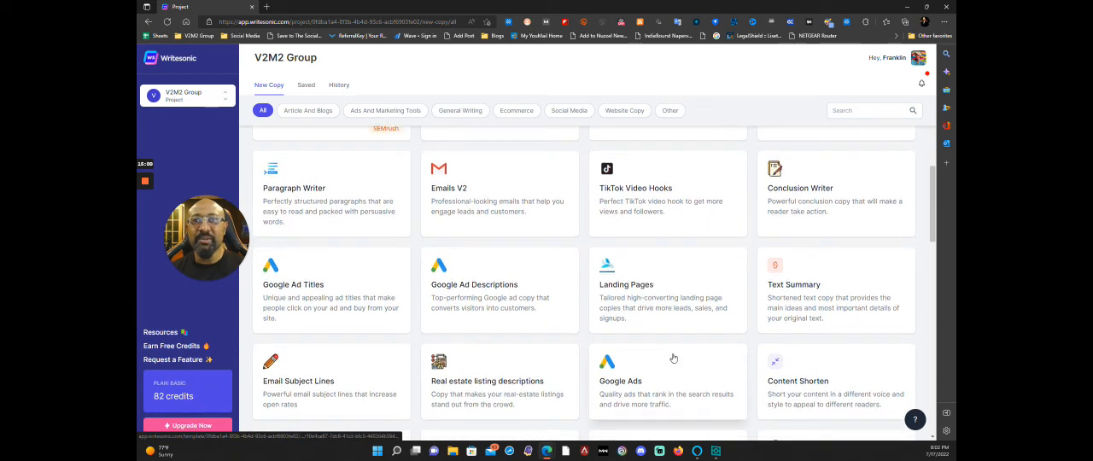
pyautogui.scroll(-3)
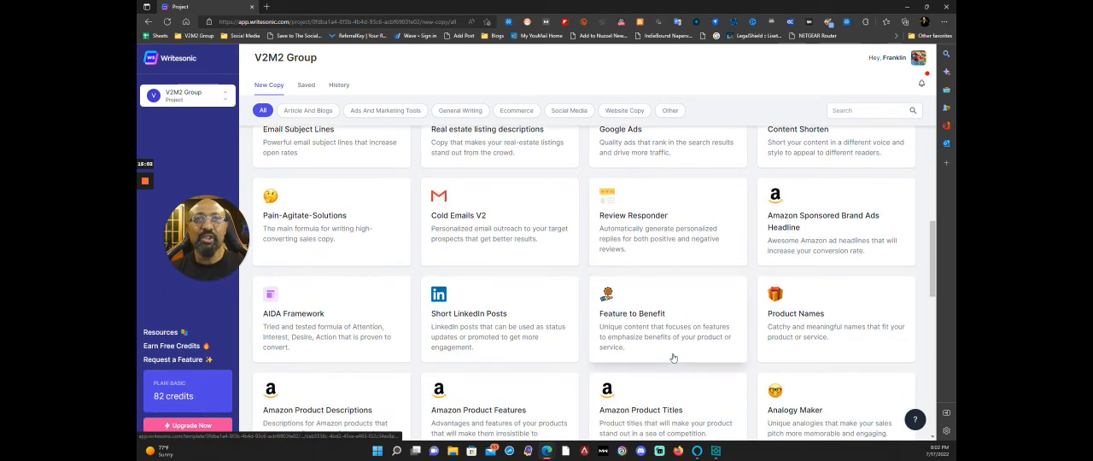
pyautogui.scroll(-3)
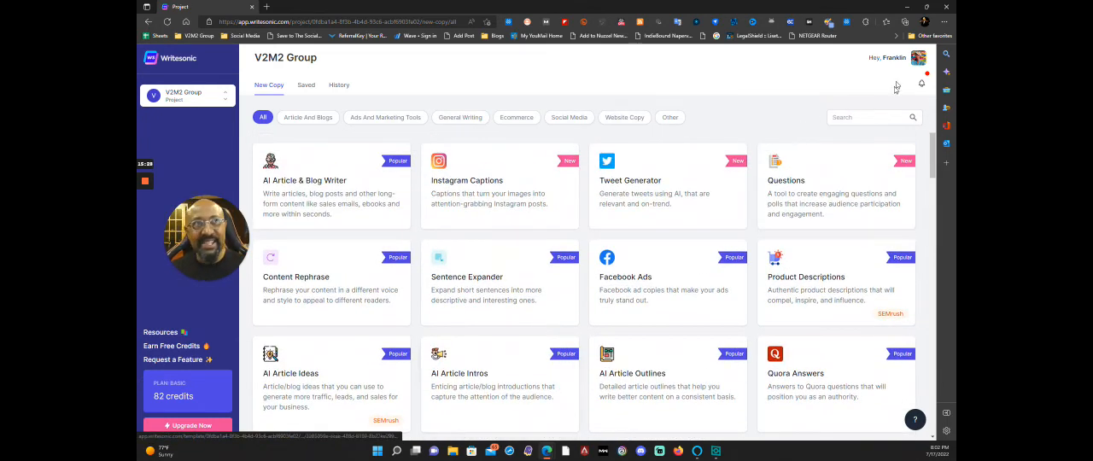
pyautogui.click(919, 58)
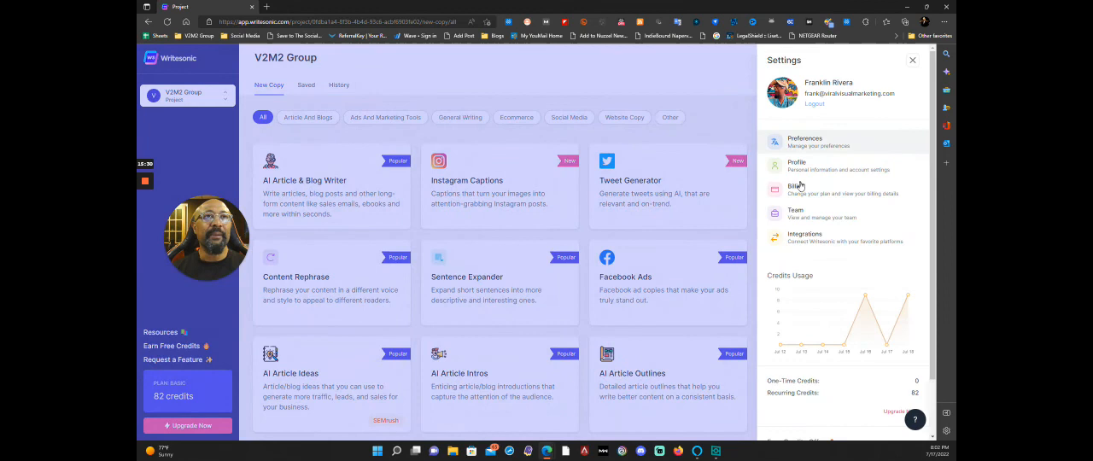
pyautogui.click(796, 187)
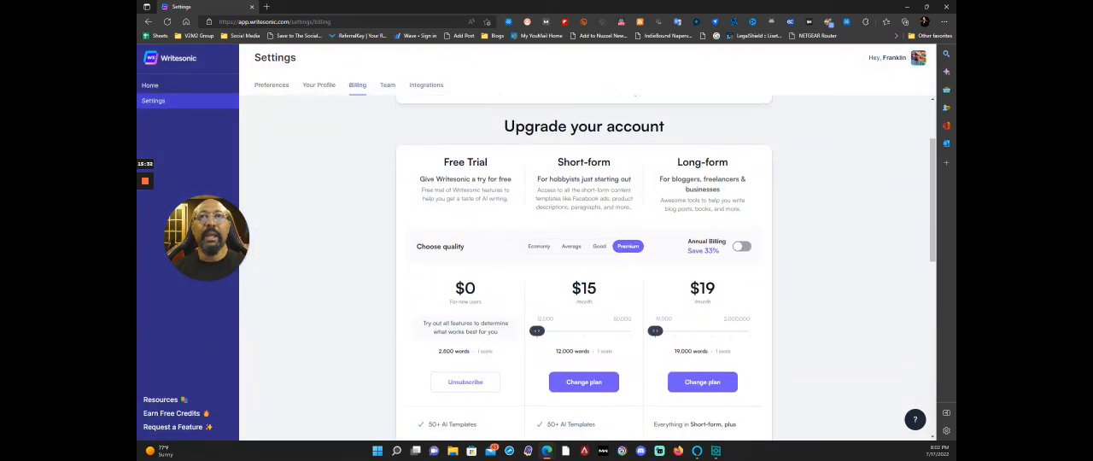
pyautogui.scroll(-3)
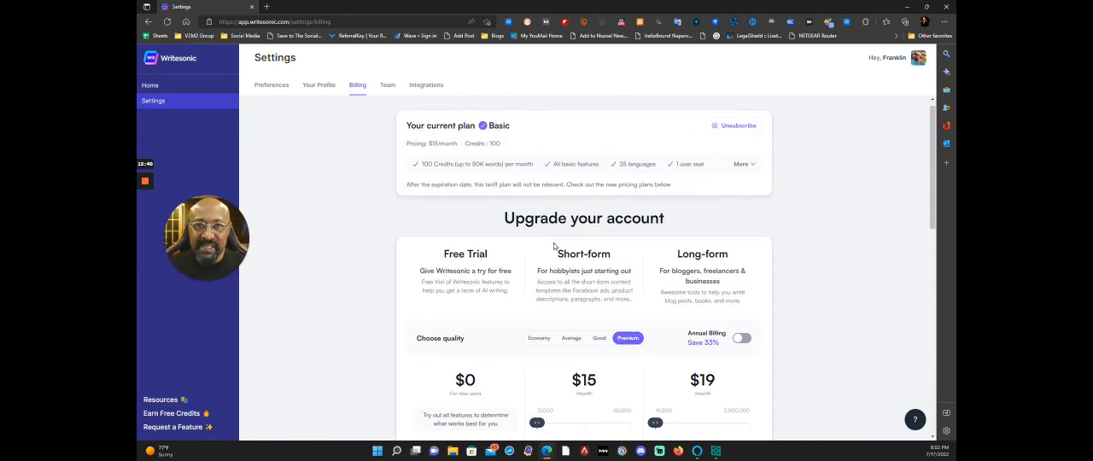
pyautogui.scroll(-3)
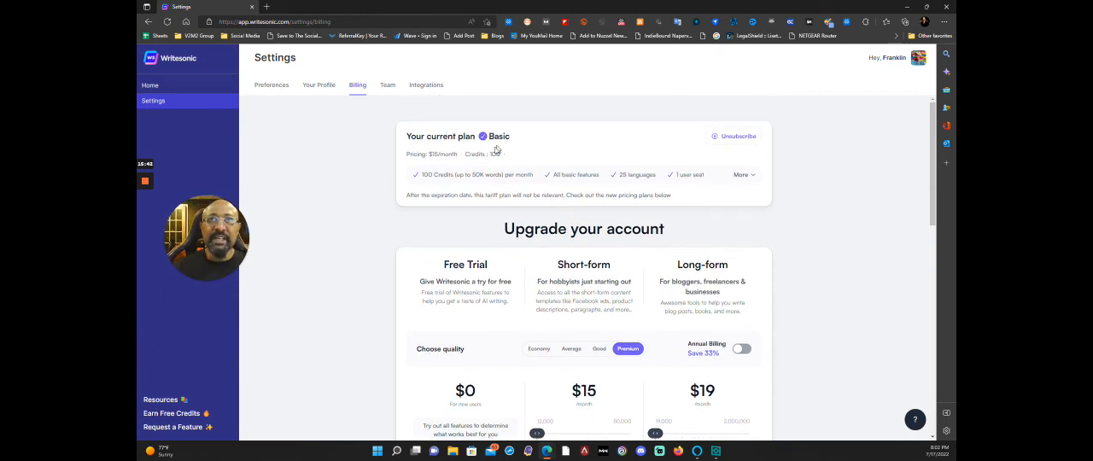
pyautogui.scroll(-3)
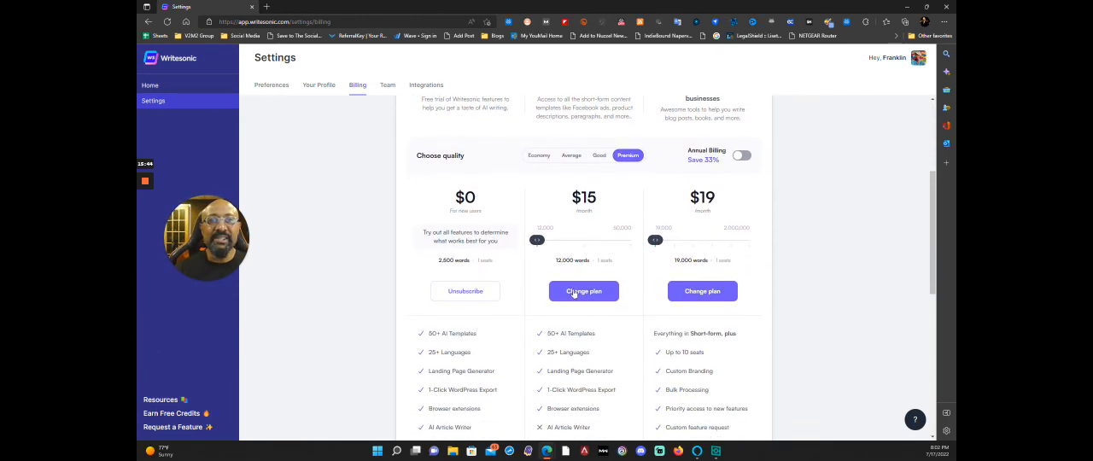
pyautogui.scroll(-3)
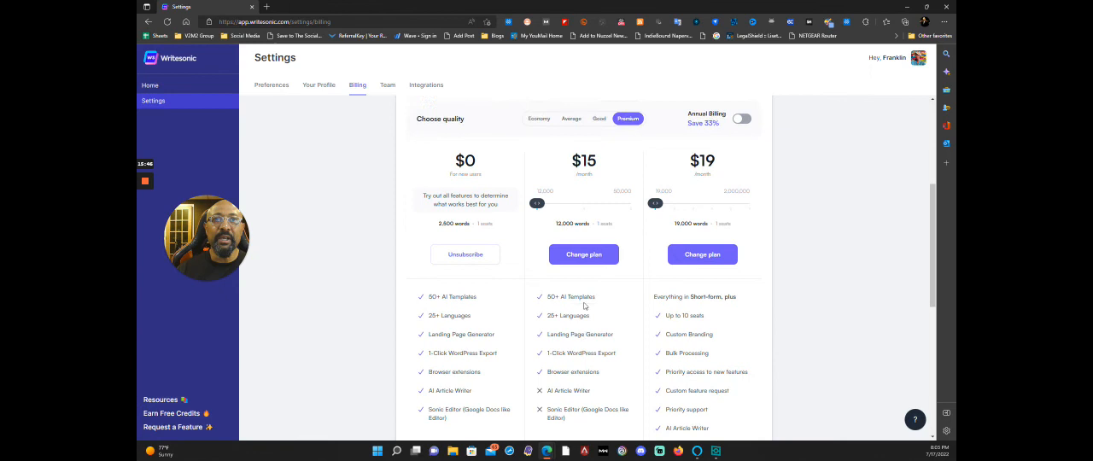
pyautogui.scroll(-3)
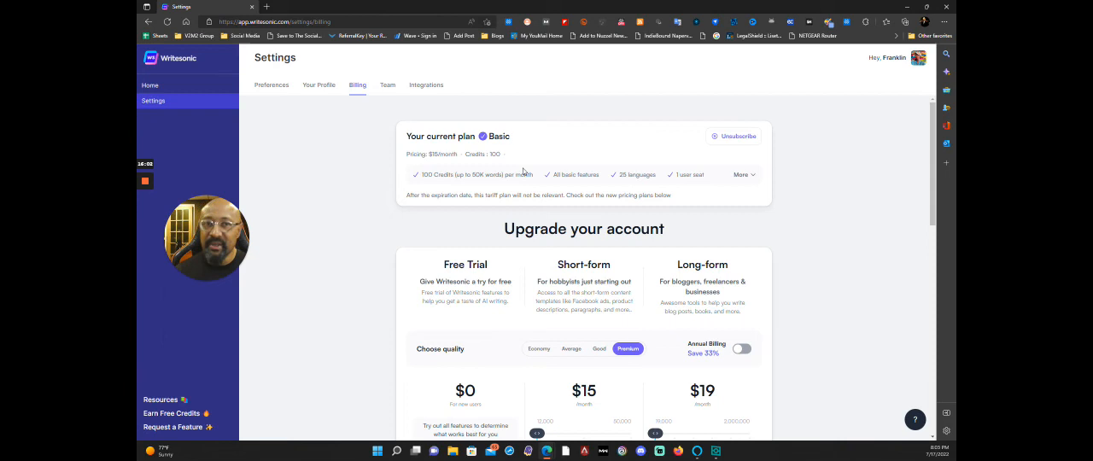
pyautogui.scroll(-3)
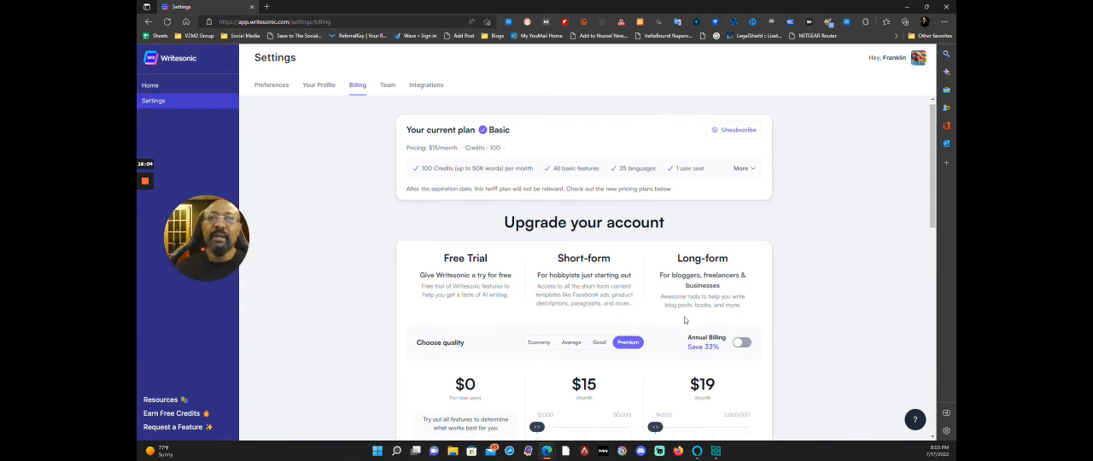
pyautogui.scroll(-3)
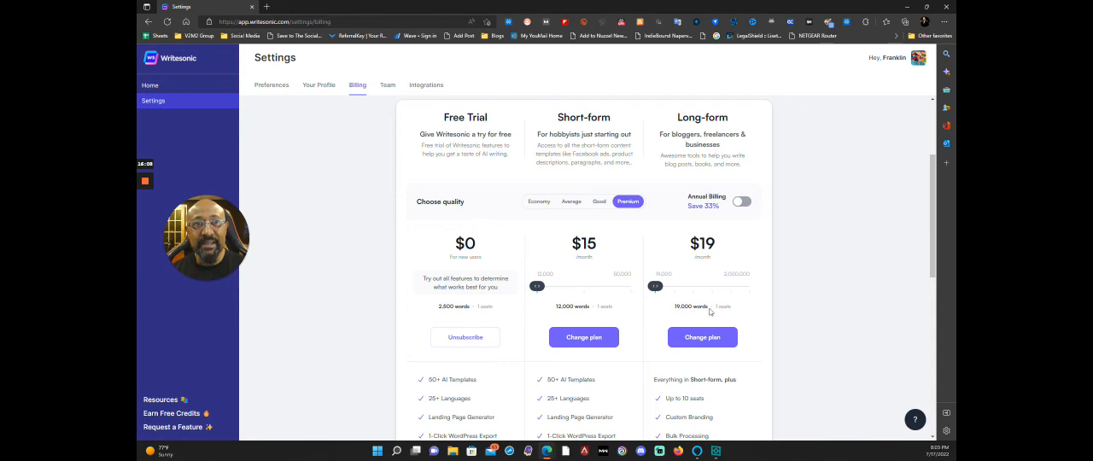
pyautogui.scroll(-3)
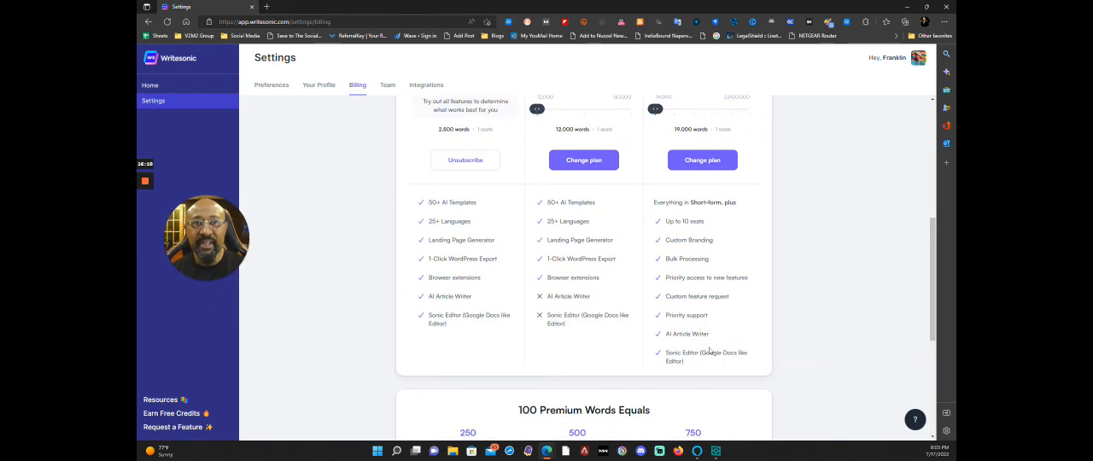
pyautogui.scroll(3)
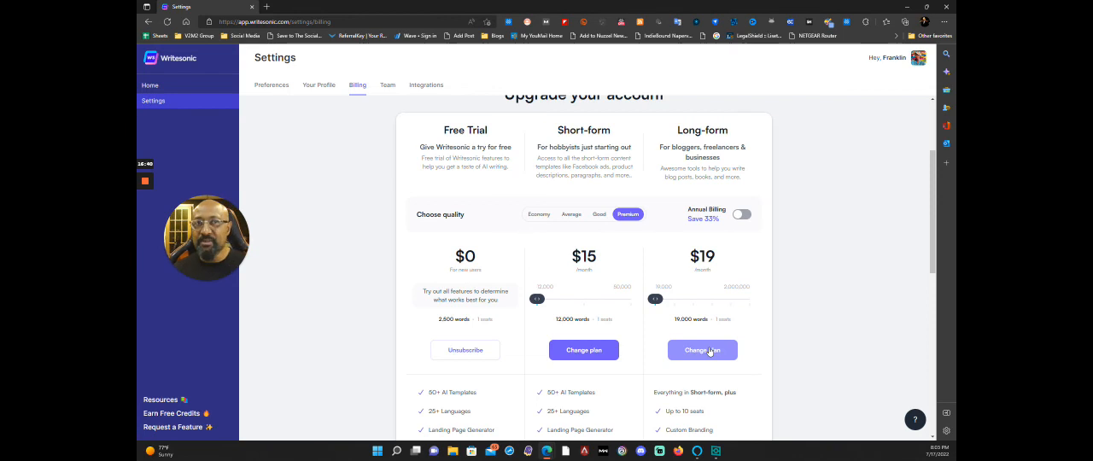
pyautogui.moveTo(750, 309)
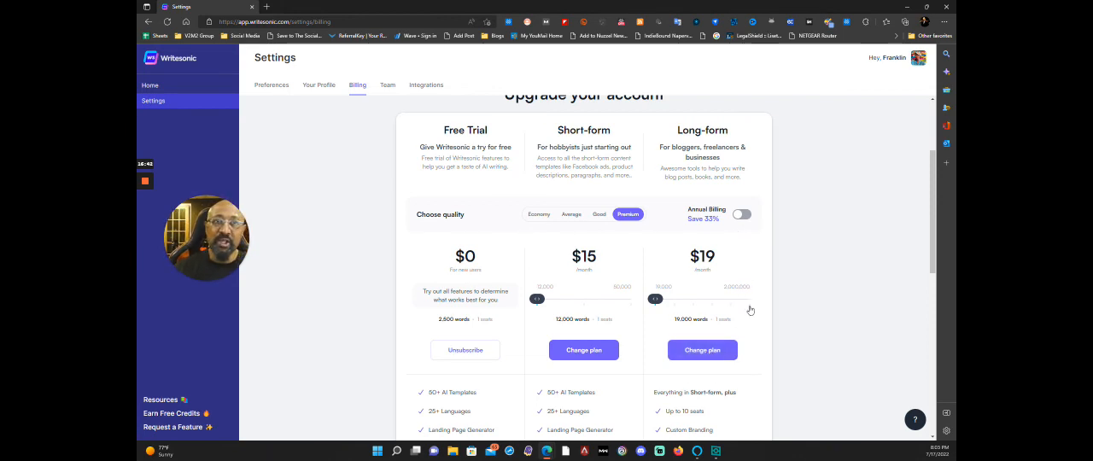
# Scroll through the Billing plans and pricing details
pyautogui.scroll(-3)
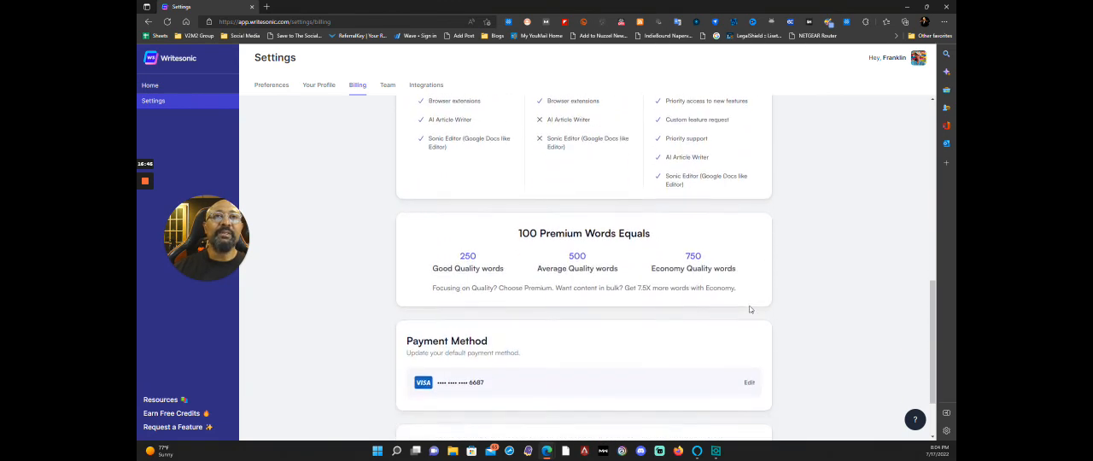
pyautogui.scroll(-3)
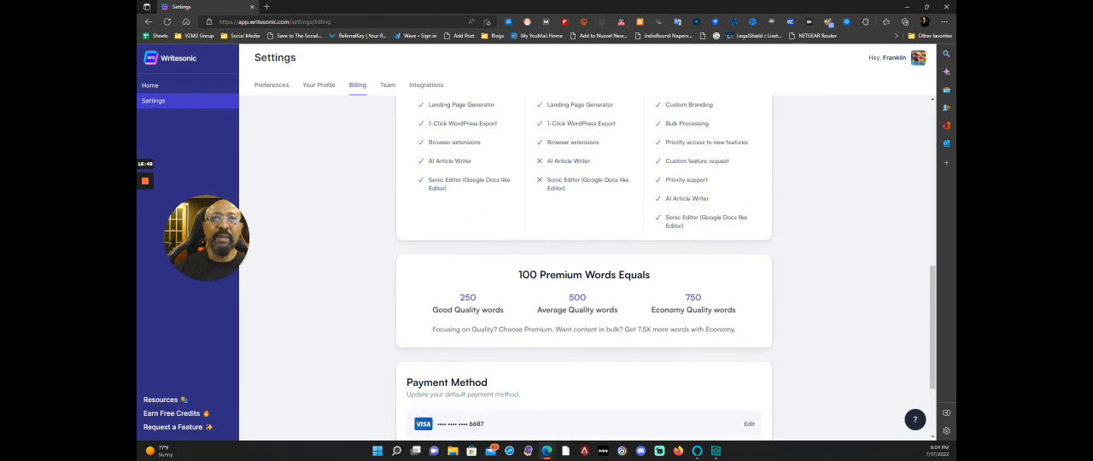
pyautogui.scroll(3)
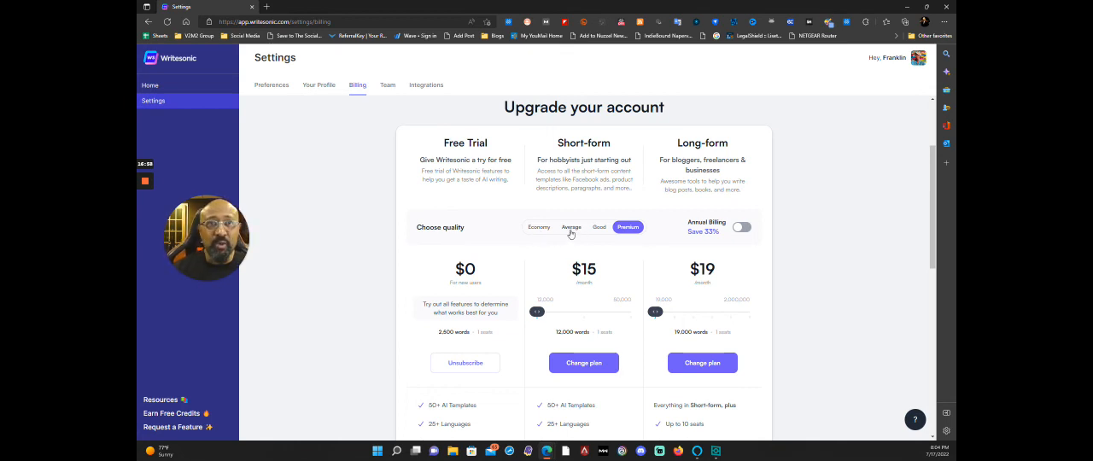
pyautogui.scroll(-3)
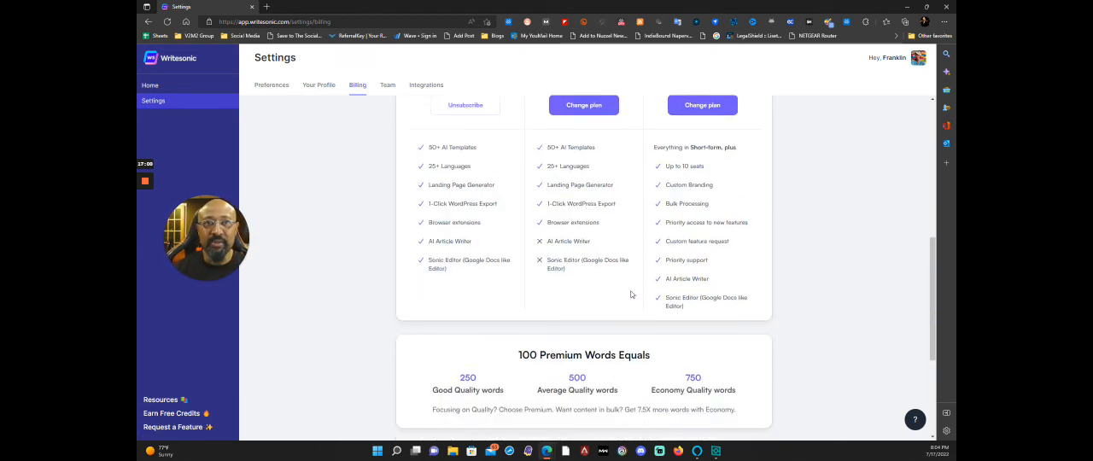
pyautogui.scroll(-3)
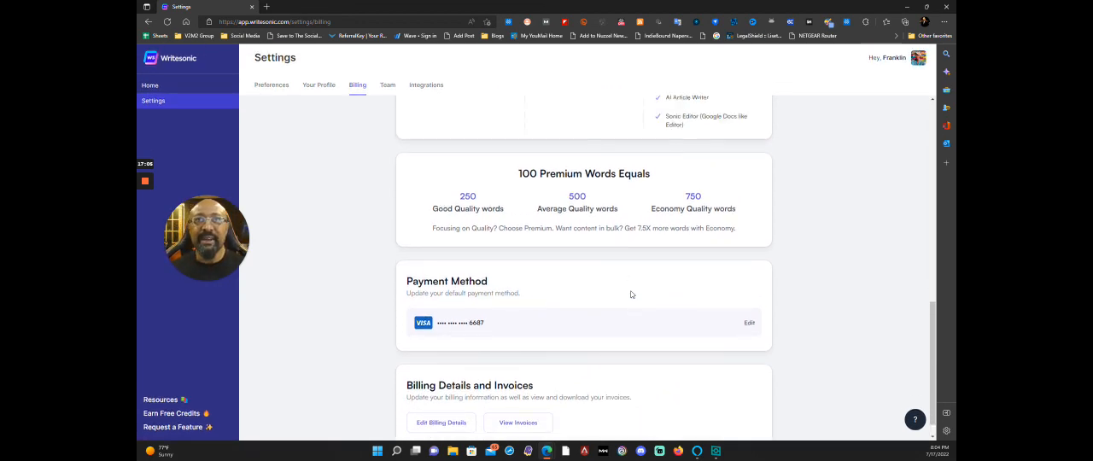
pyautogui.scroll(3)
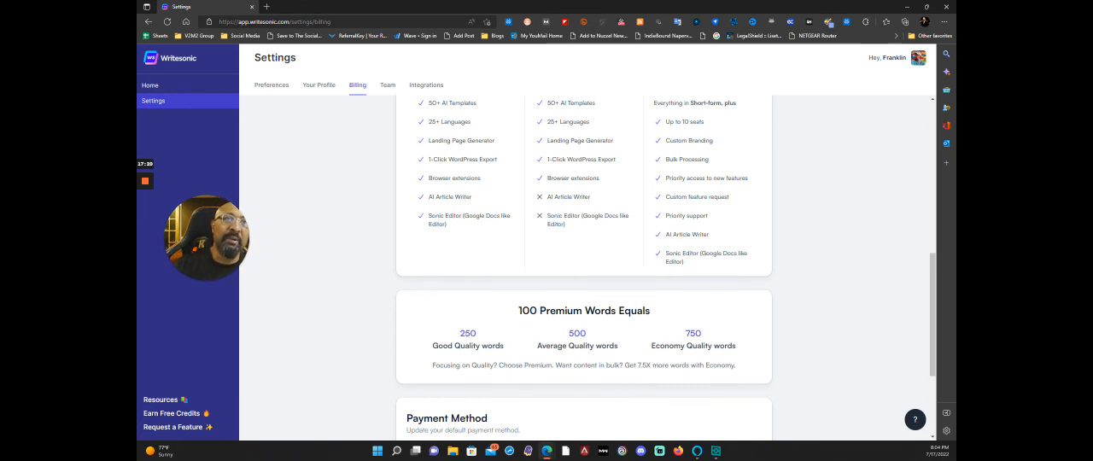
pyautogui.moveTo(697, 357)
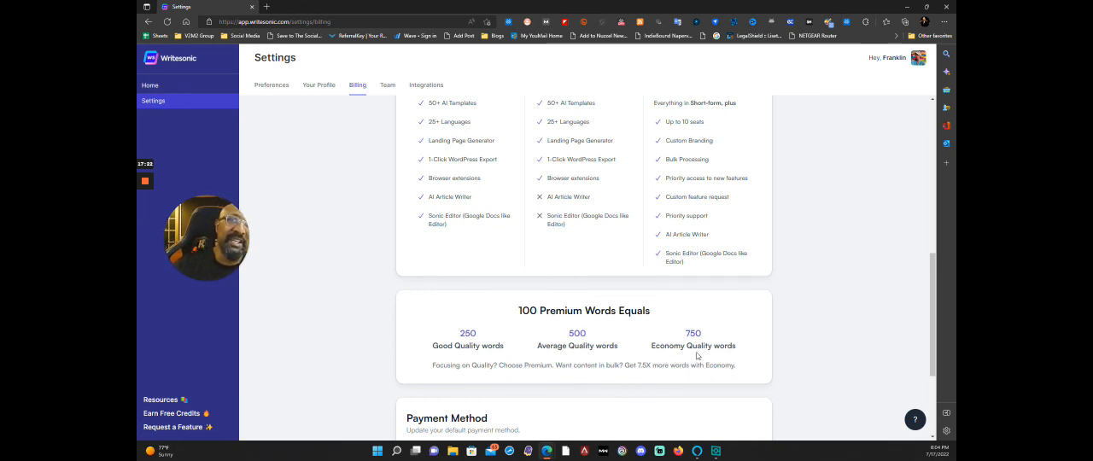
pyautogui.moveTo(642, 342)
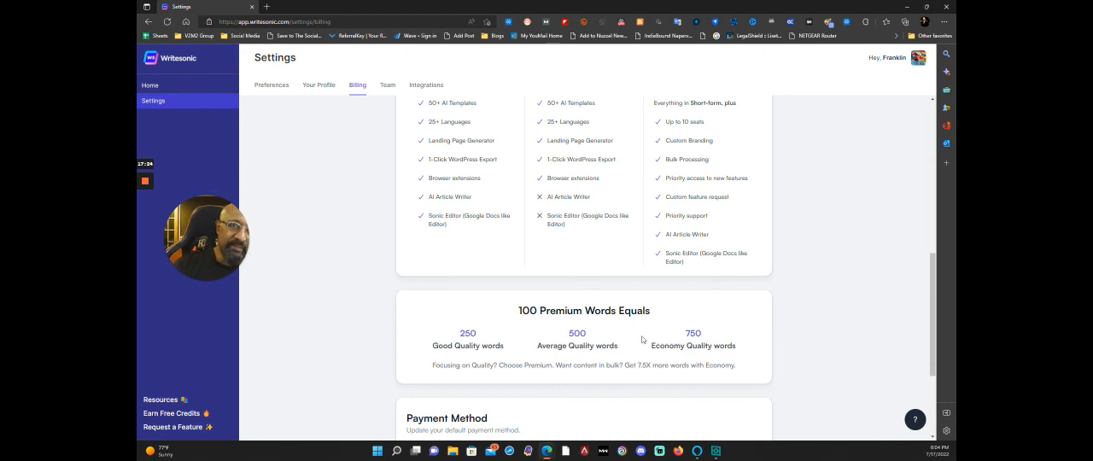
pyautogui.moveTo(653, 336)
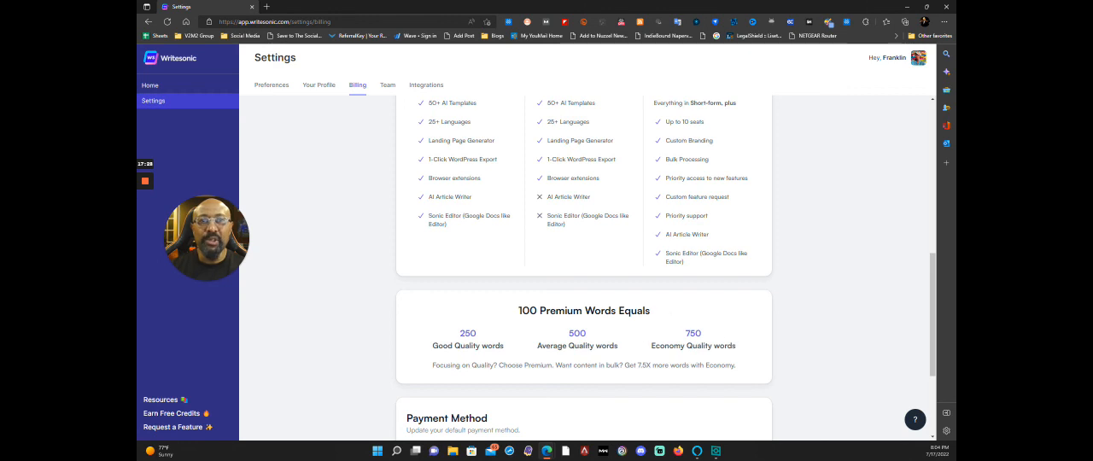
pyautogui.moveTo(734, 331)
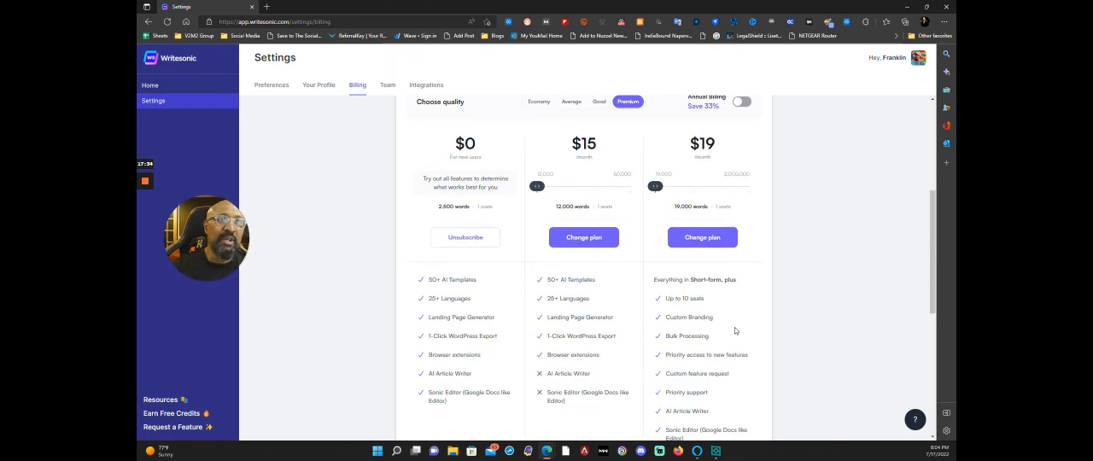
pyautogui.scroll(-3)
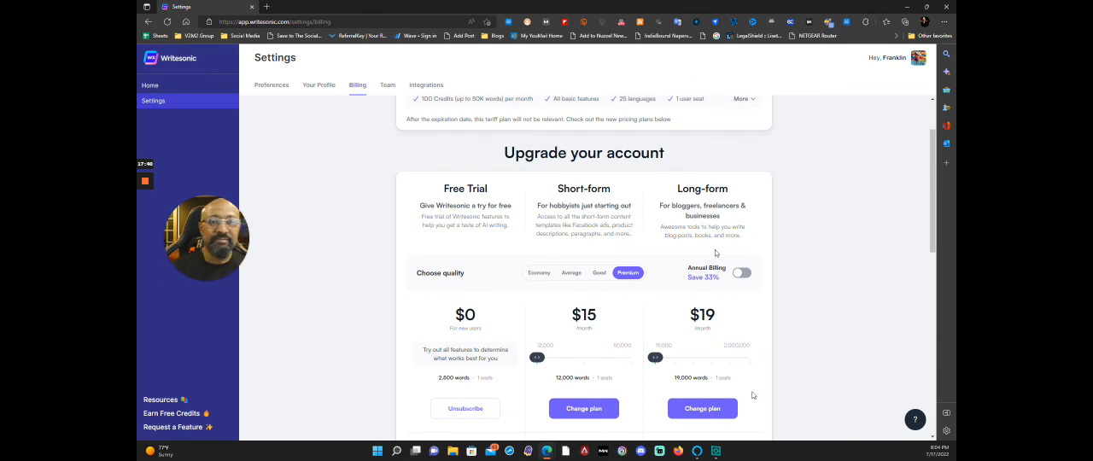
pyautogui.moveTo(683, 375)
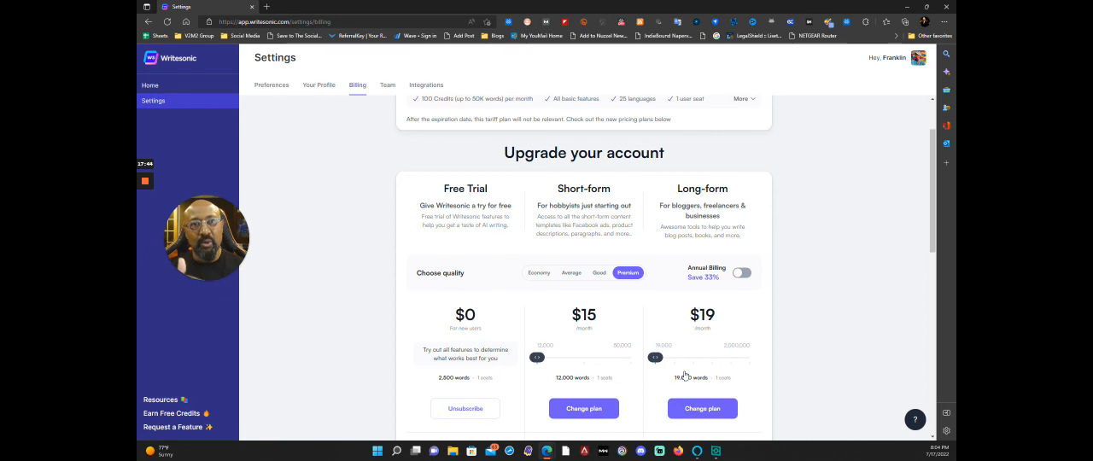
pyautogui.scroll(-3)
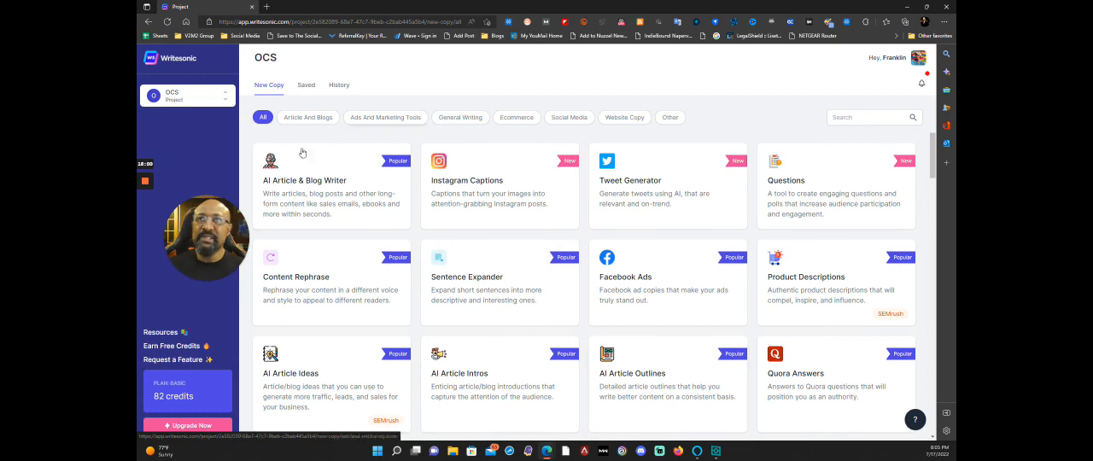
# Switch the active project from OCS to V2M2 Group via the Projects panel
pyautogui.click(188, 96)
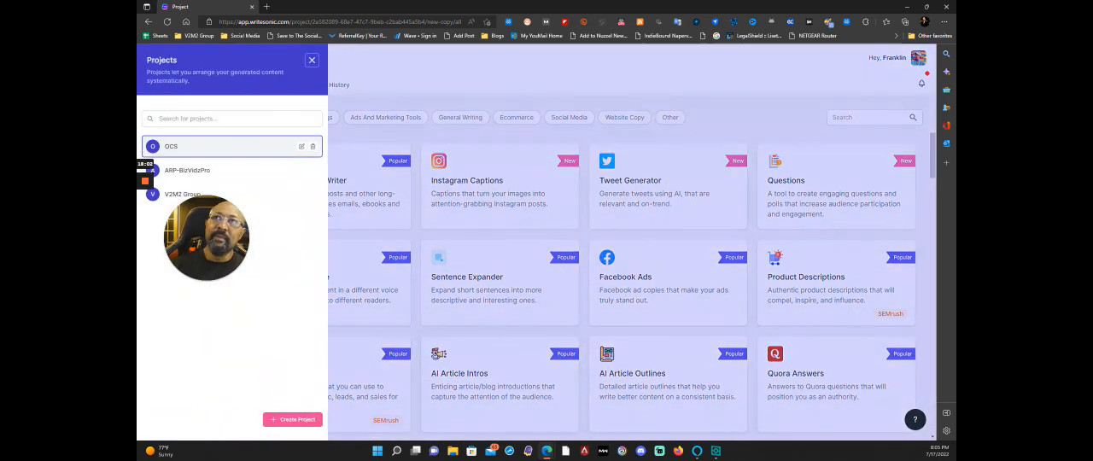
pyautogui.click(182, 194)
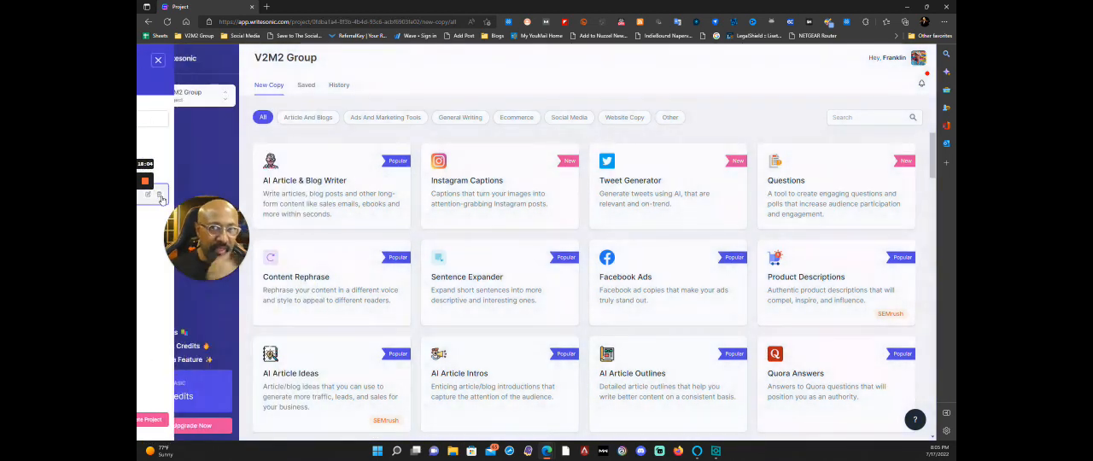